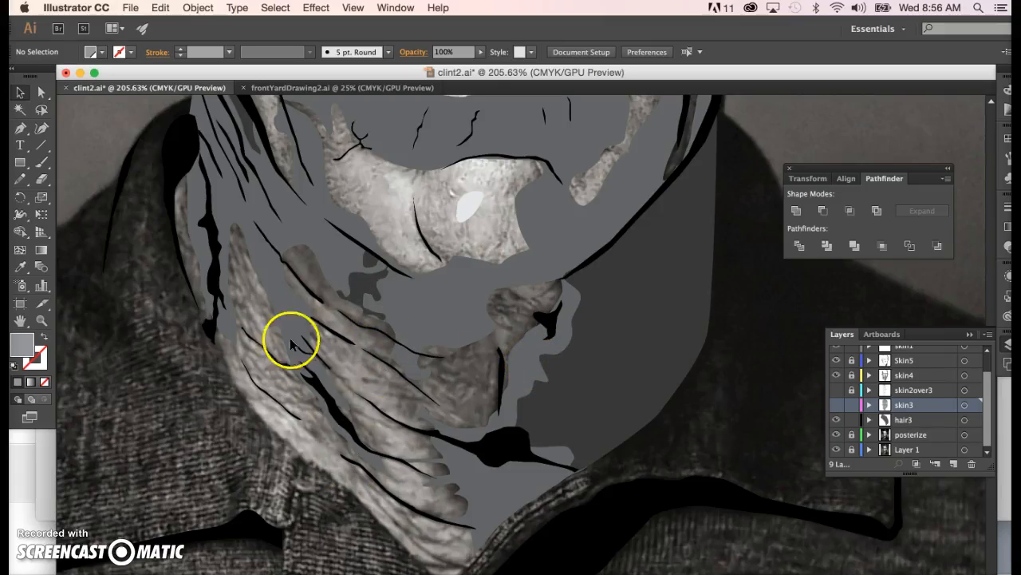
mouse_move(246, 281)
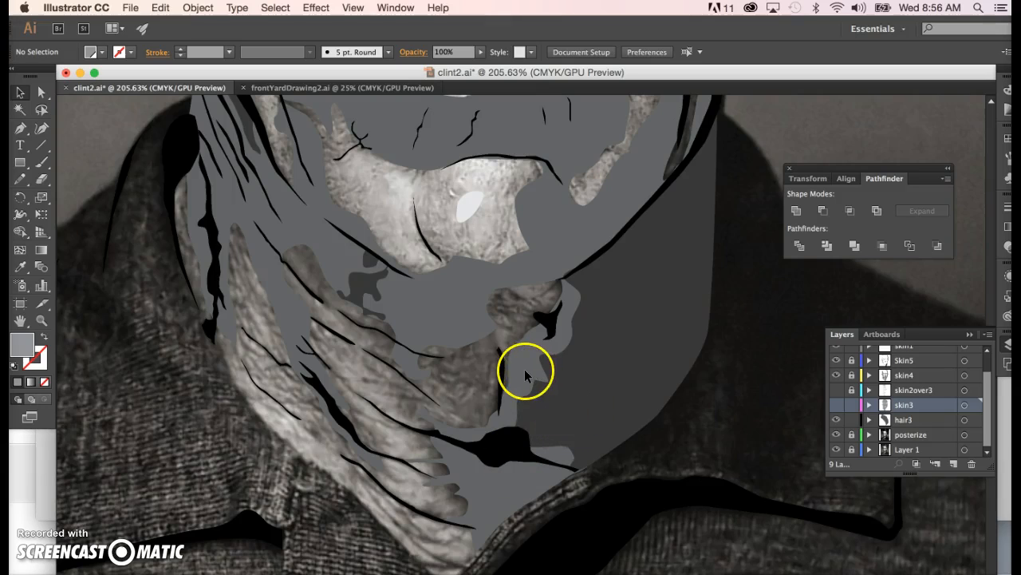
mouse_move(520, 423)
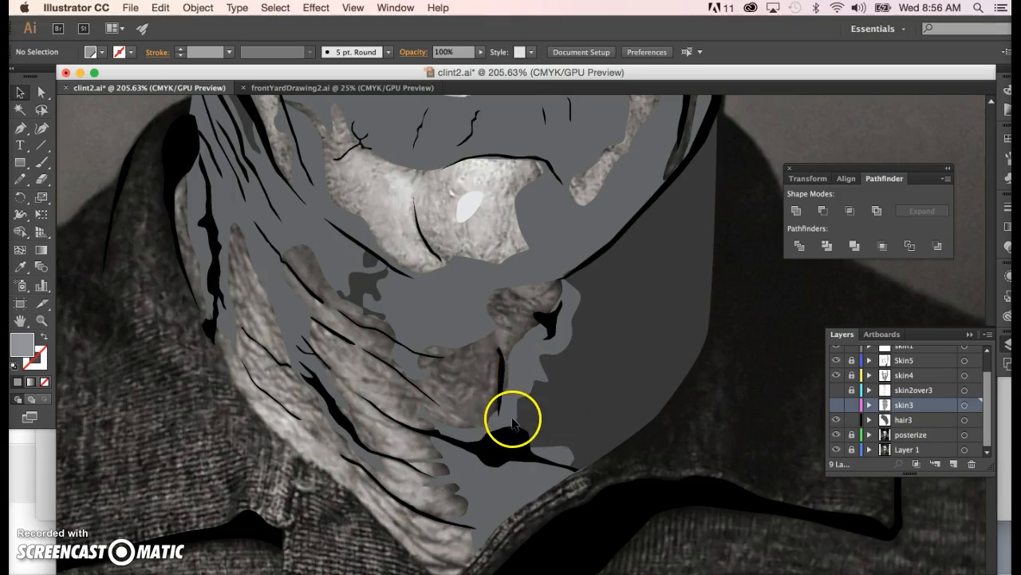
mouse_move(530, 447)
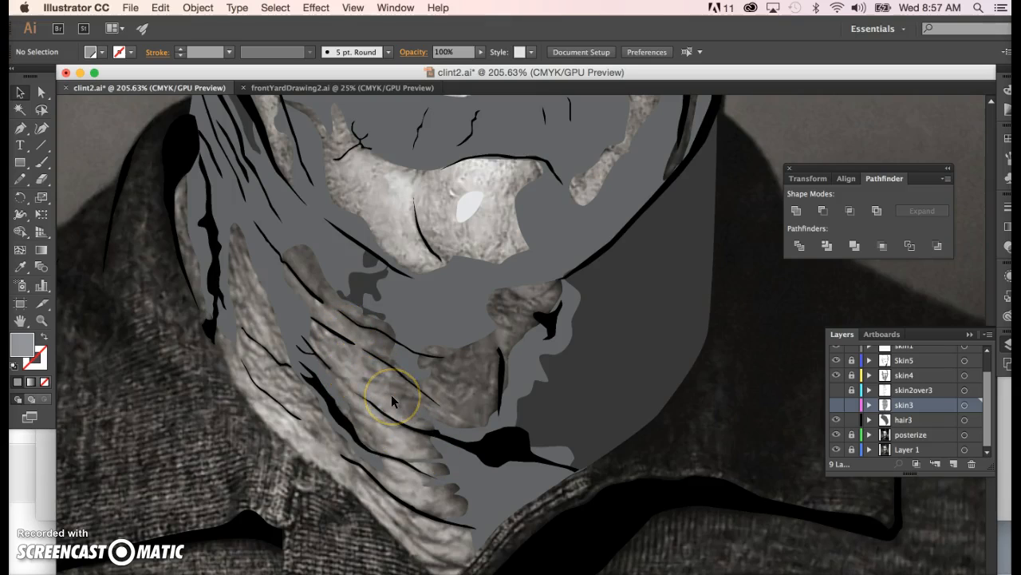
mouse_move(789, 399)
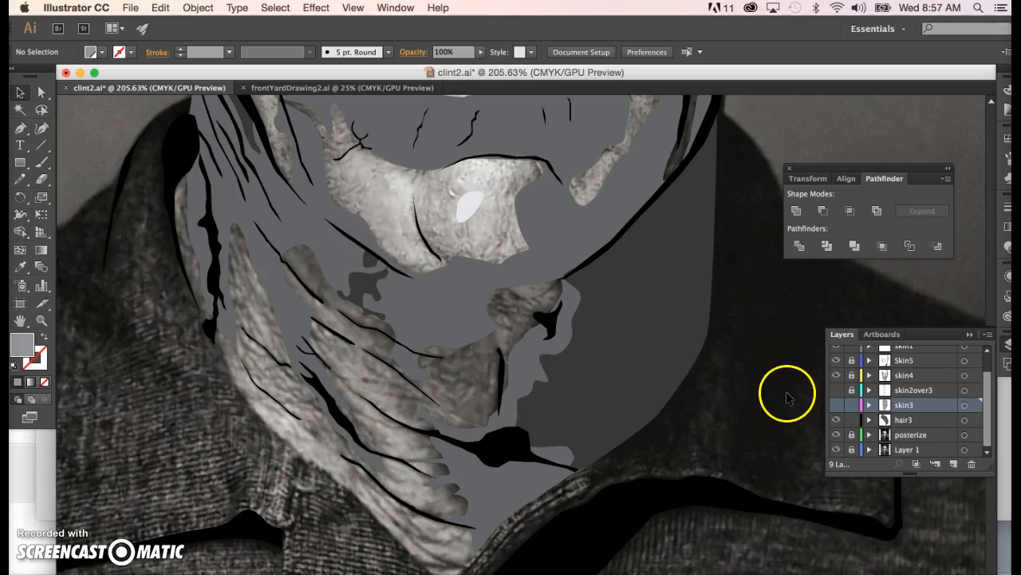
mouse_move(836, 405)
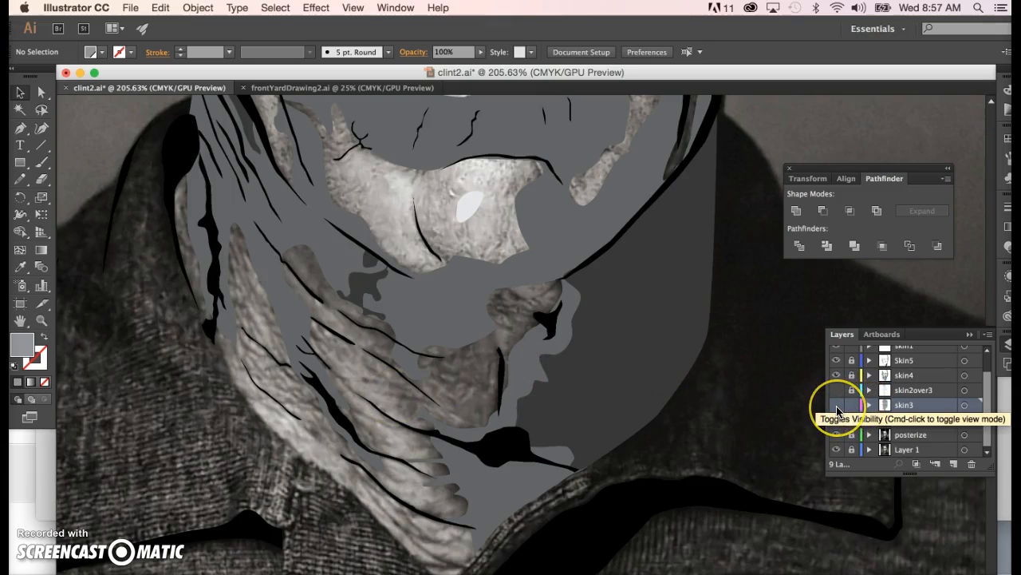
Toggle off the photo reference inside skin3, leaving flat gray chin and neck shapes
left_click(837, 405)
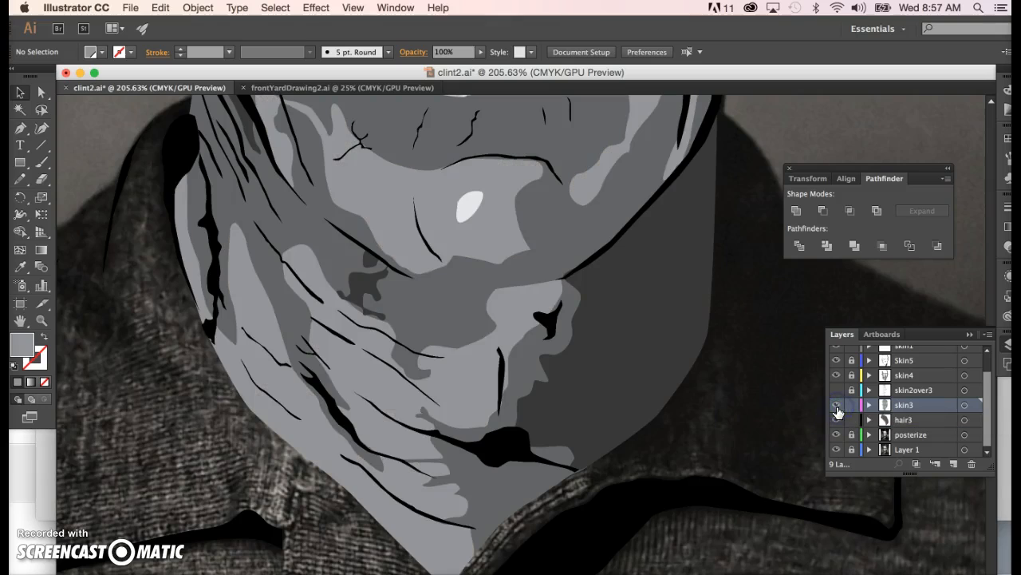
left_click(833, 405)
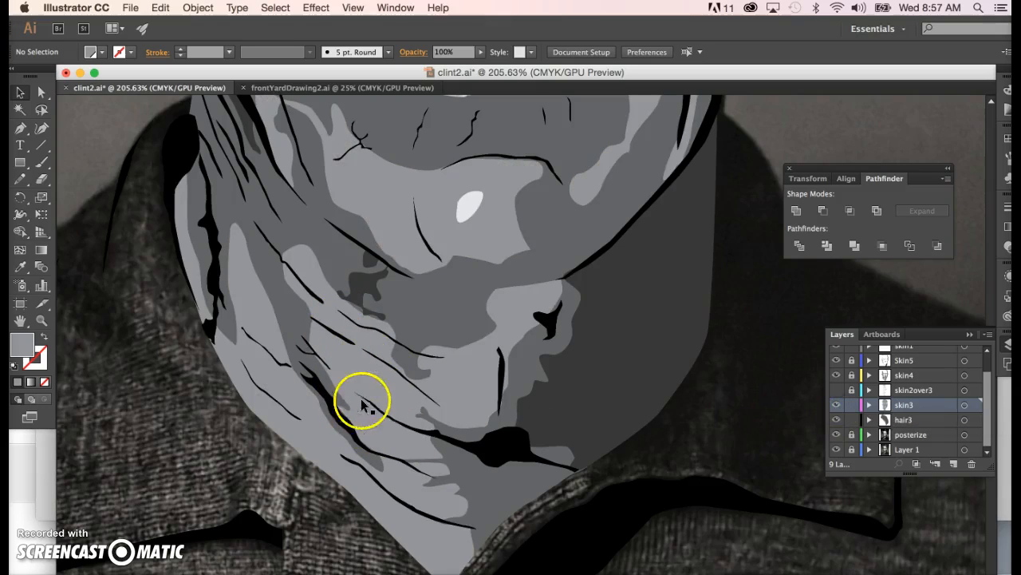
mouse_move(290, 402)
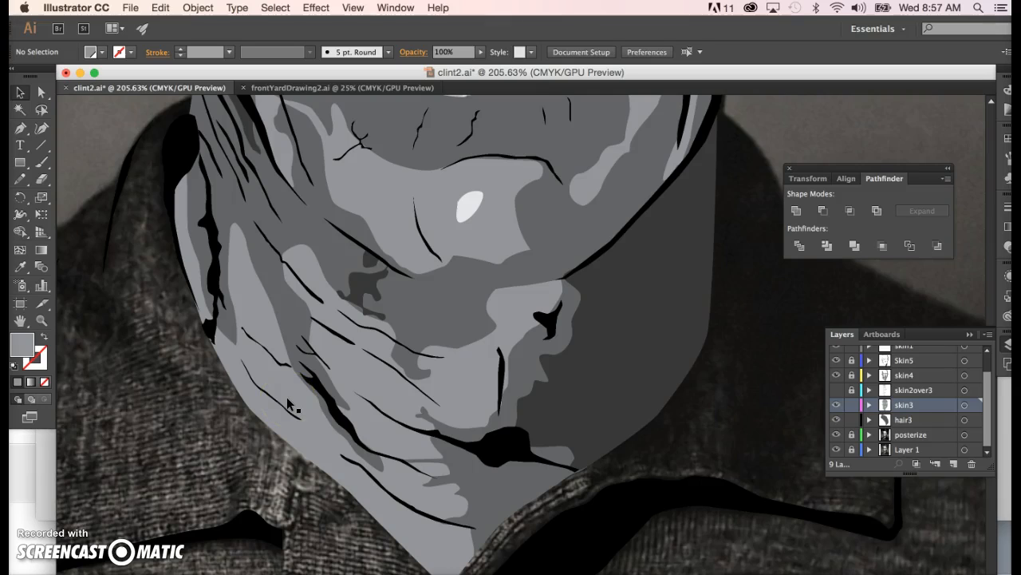
mouse_move(294, 407)
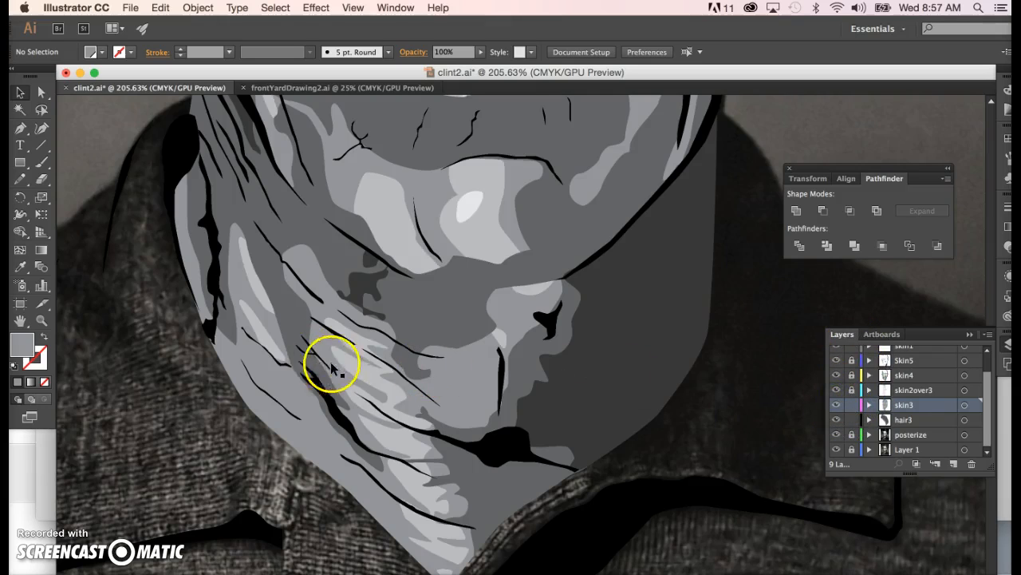
mouse_move(805, 296)
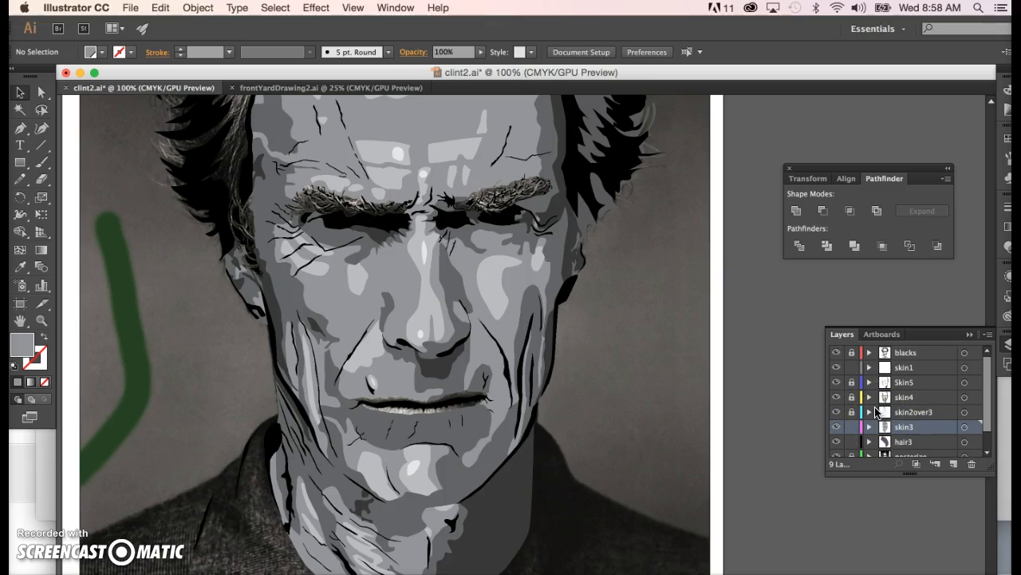
Toggle visibility of two top layers so the full posterized face shows
left_click(835, 367)
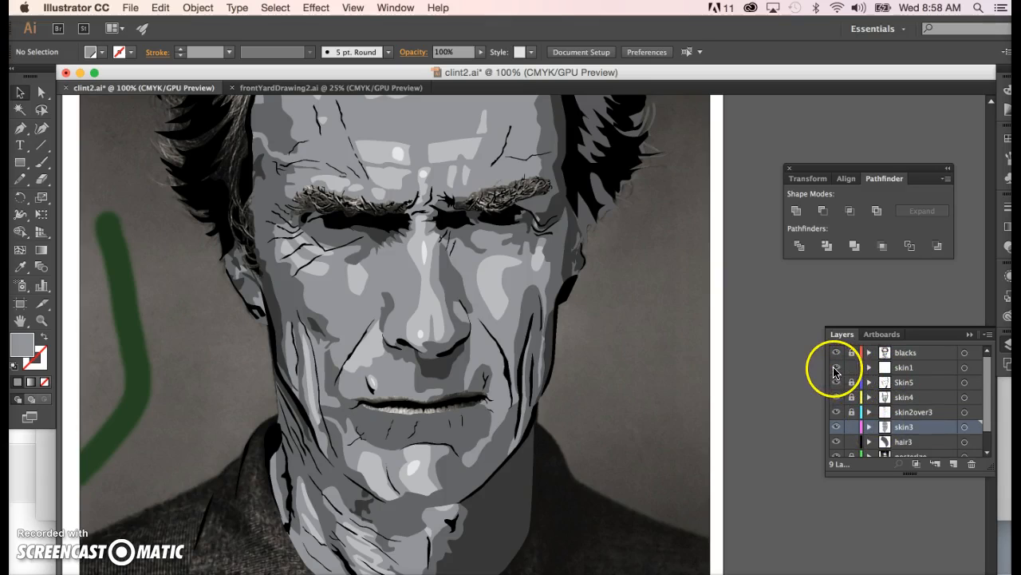
left_click(837, 367)
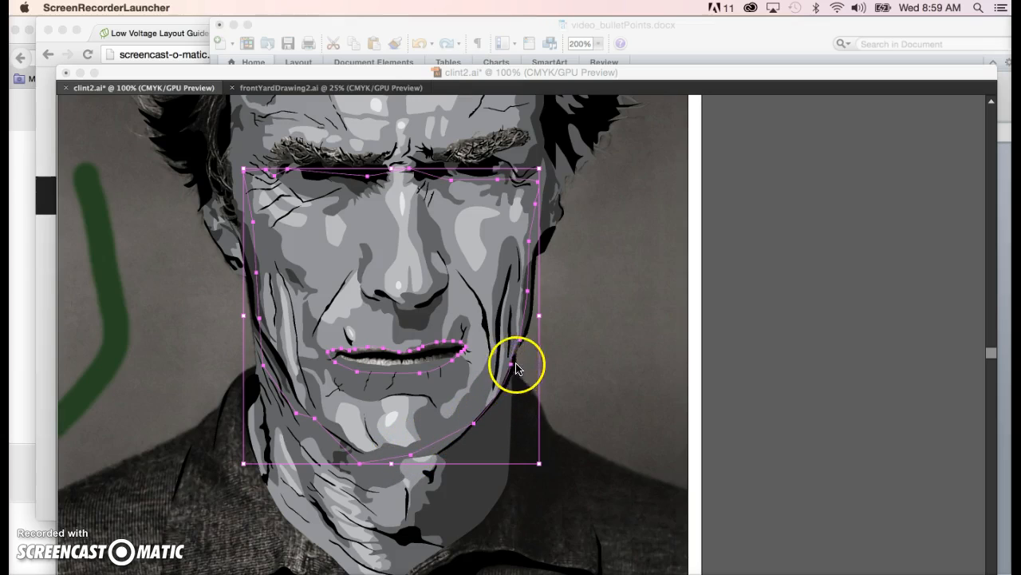
mouse_move(412, 176)
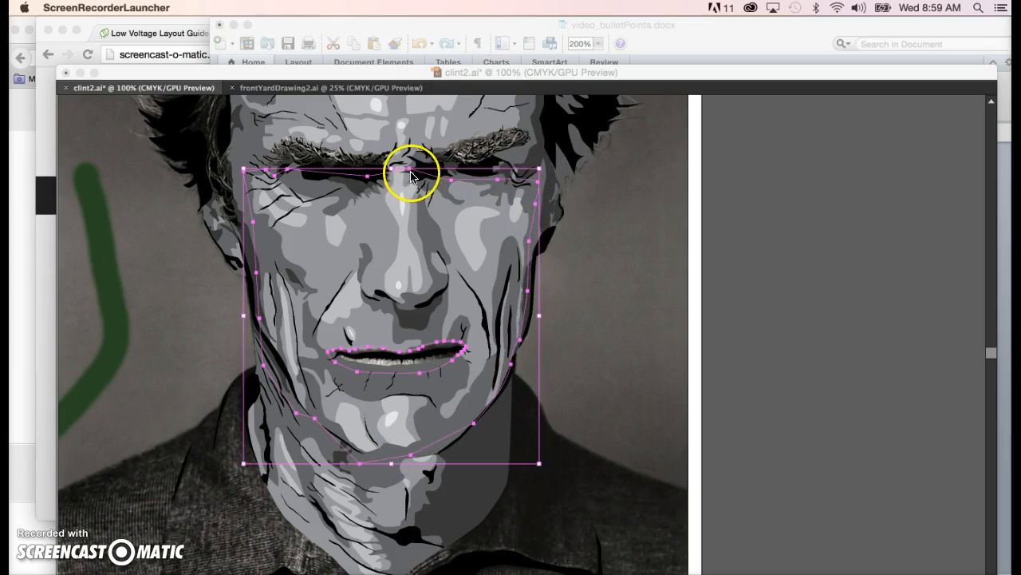
mouse_move(255, 263)
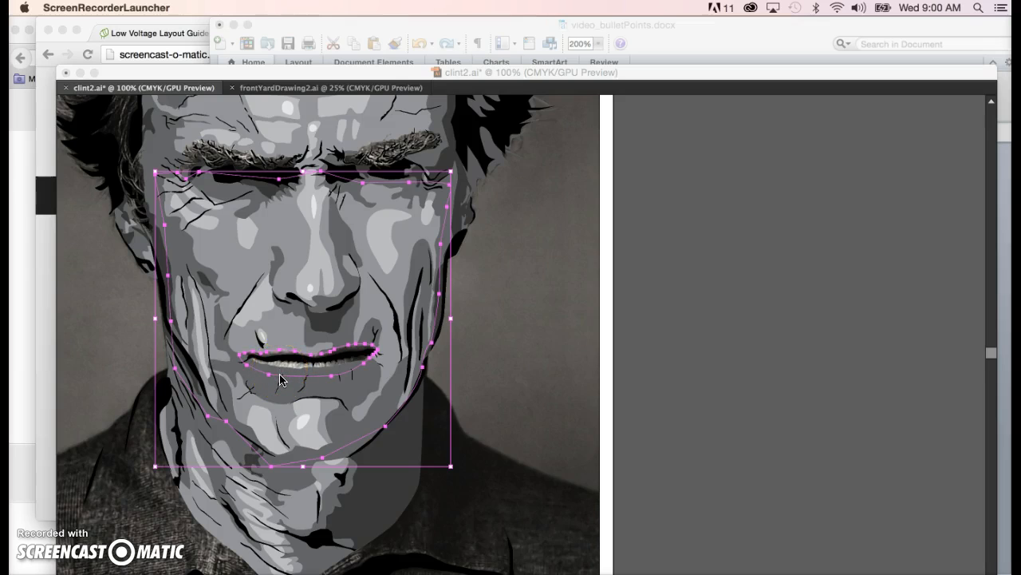
mouse_move(316, 377)
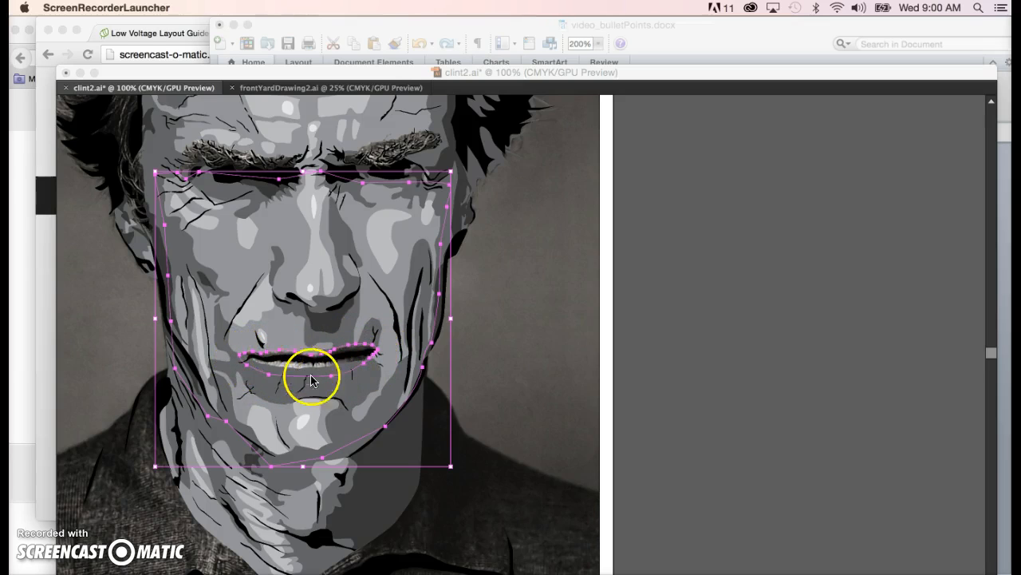
mouse_move(322, 378)
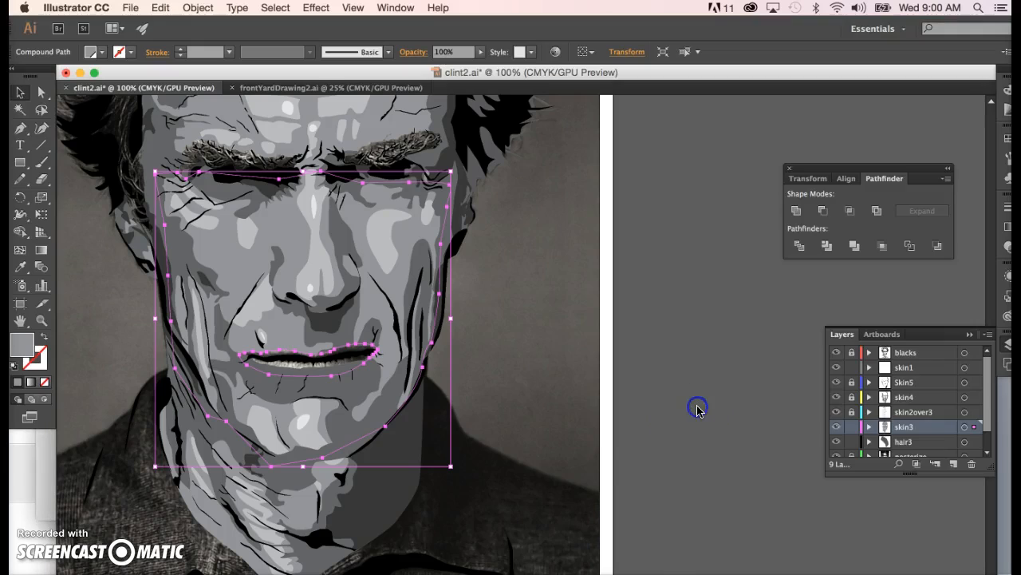
Select the topmost layer and create a new empty layer above it
scroll("down", 3)
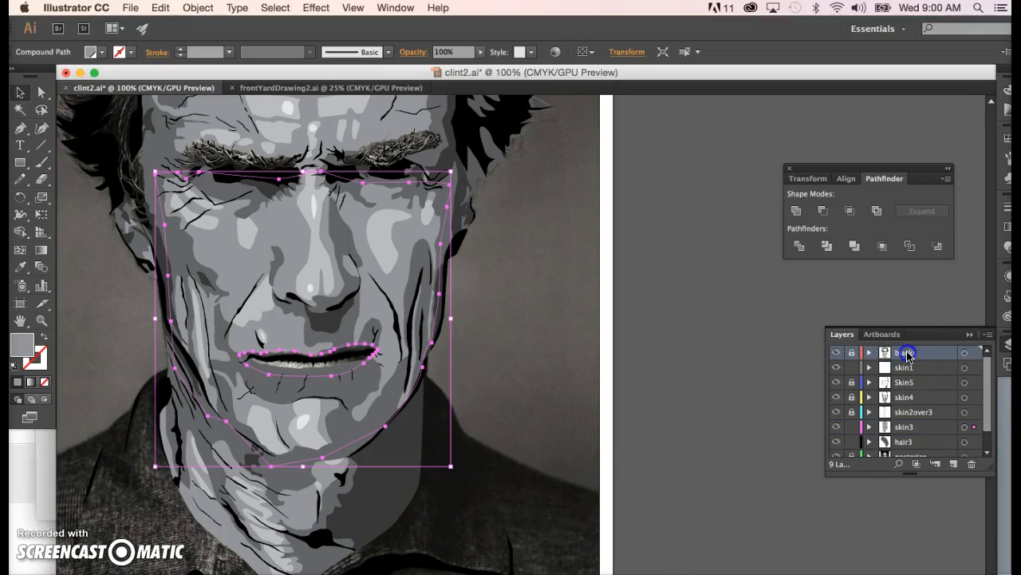
left_click(957, 464)
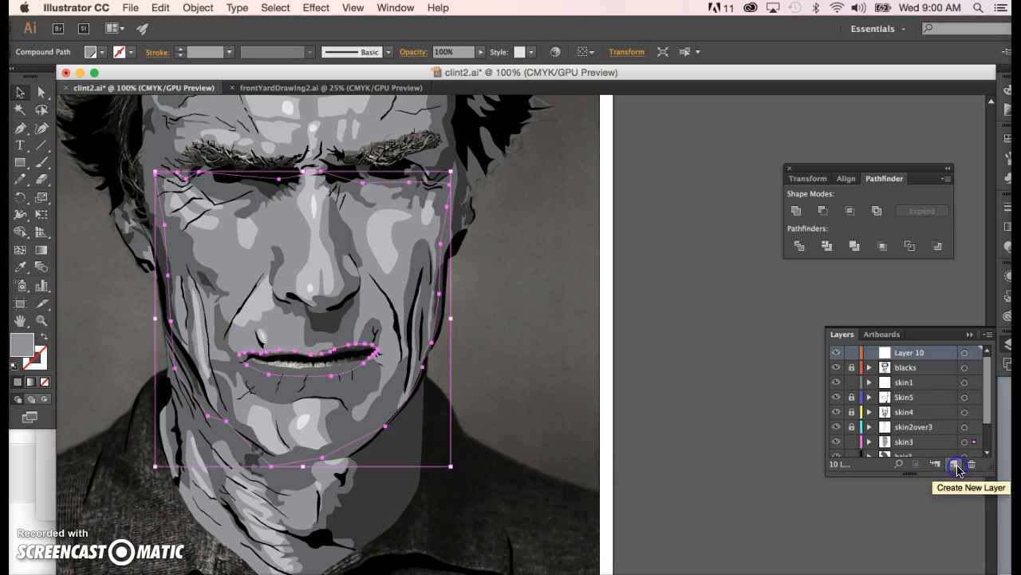
left_click(956, 464)
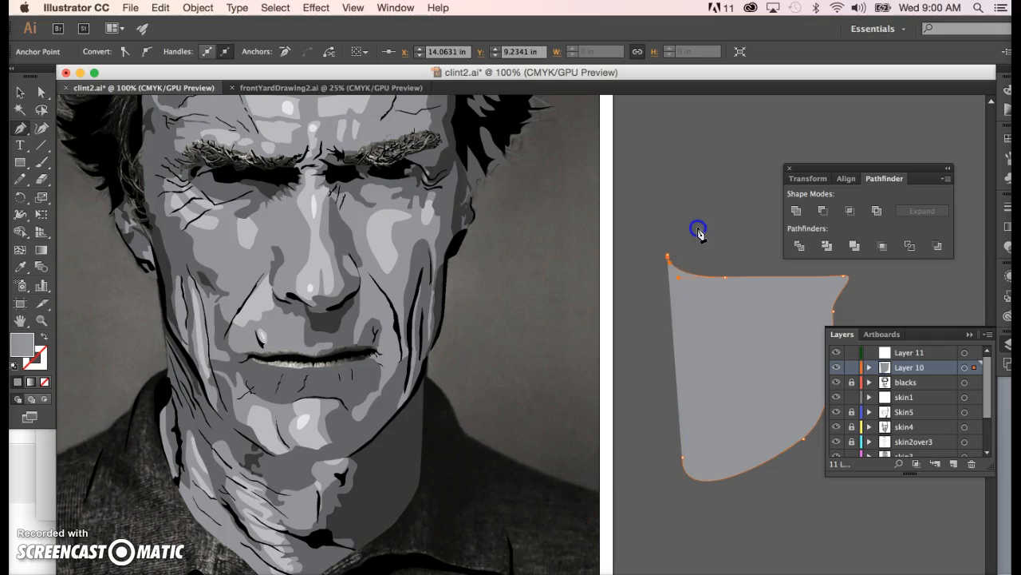
mouse_move(670, 264)
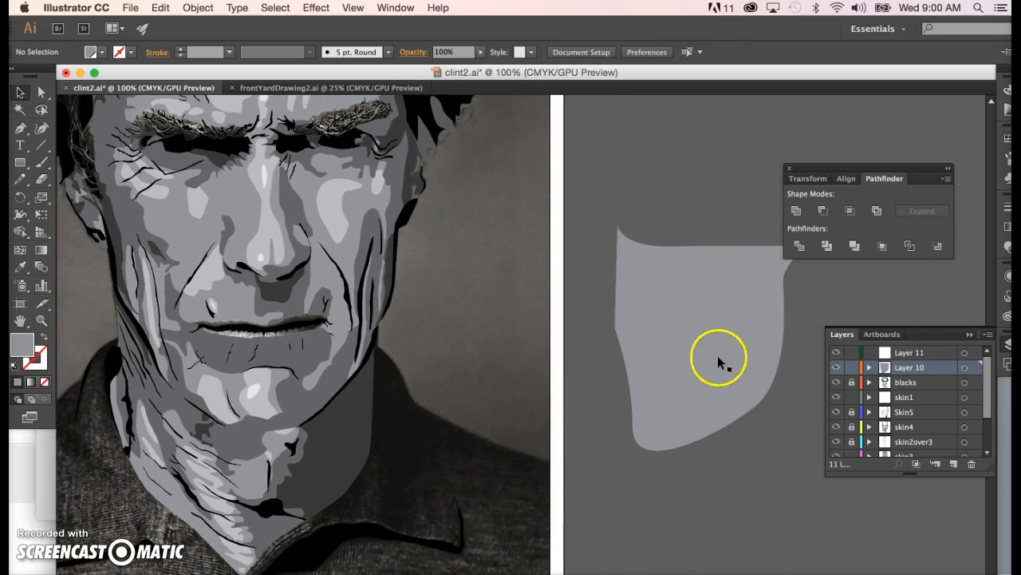
mouse_move(696, 341)
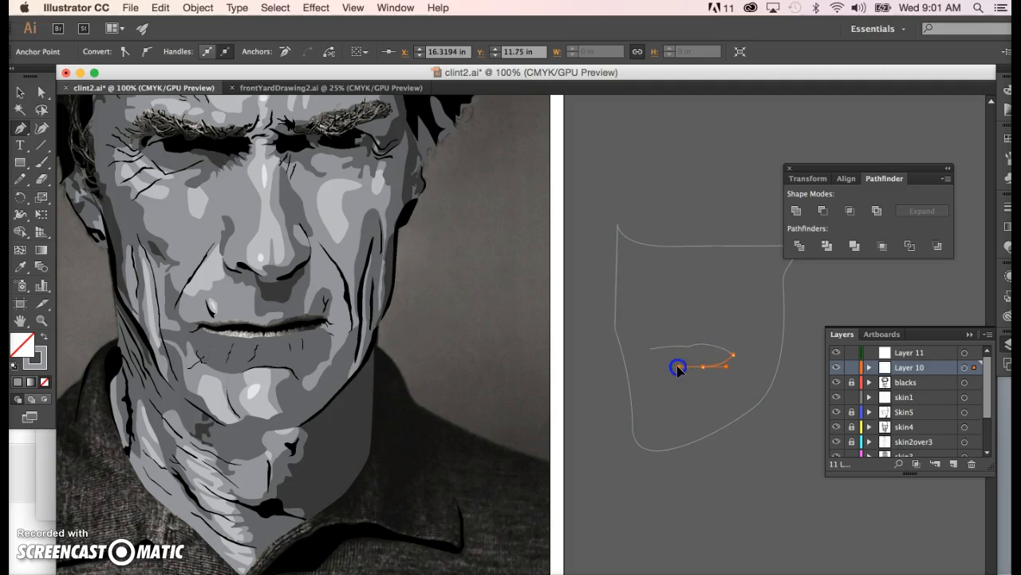
Finish the curved lip-shaped path with the Pen, then reselect the gray face-outline copy
left_click_drag(678, 367, 648, 345)
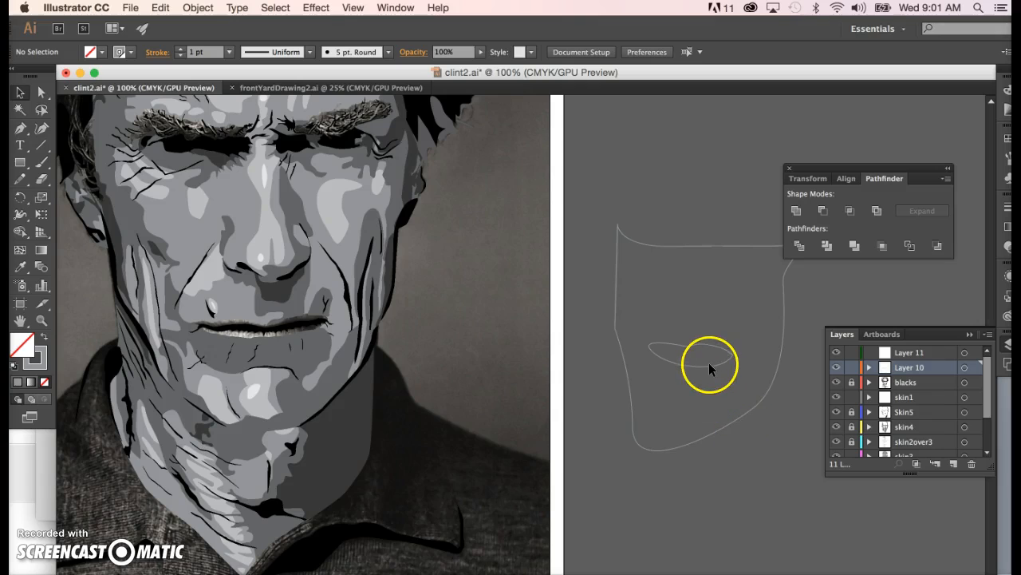
left_click(709, 369)
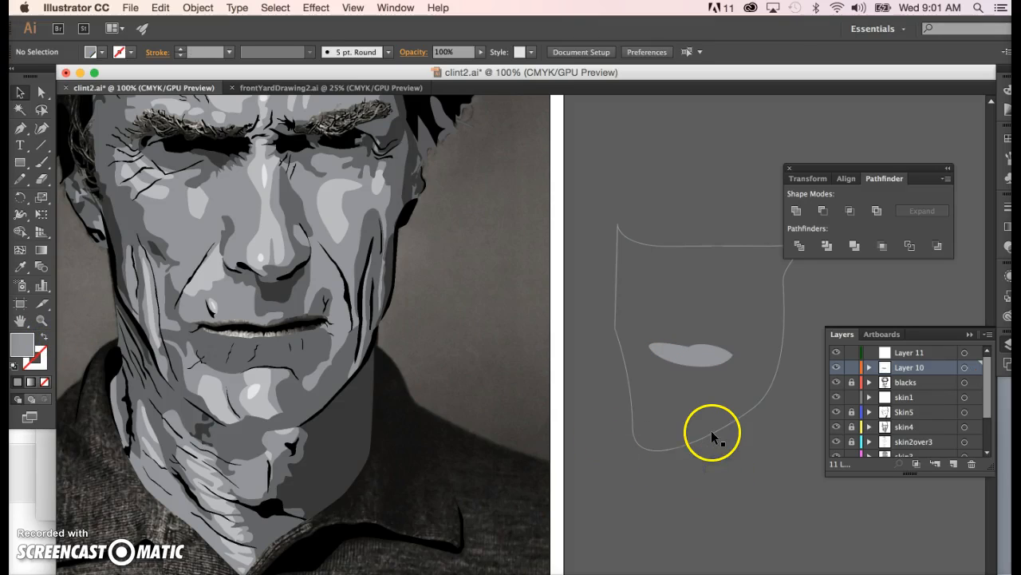
left_click(703, 437)
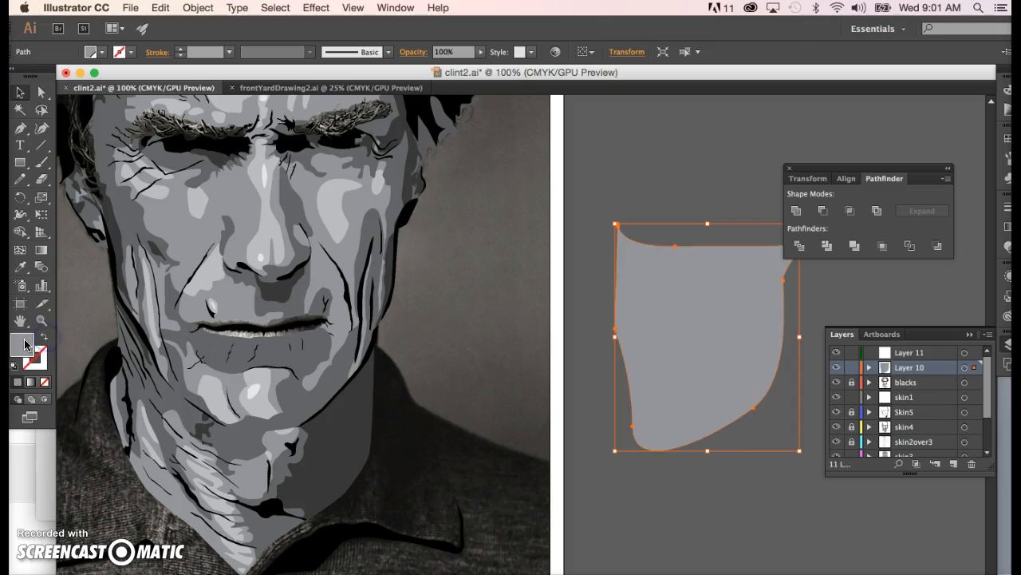
Fill the face-outline copy with blue and reselect the large blue shape
double_click(16, 344)
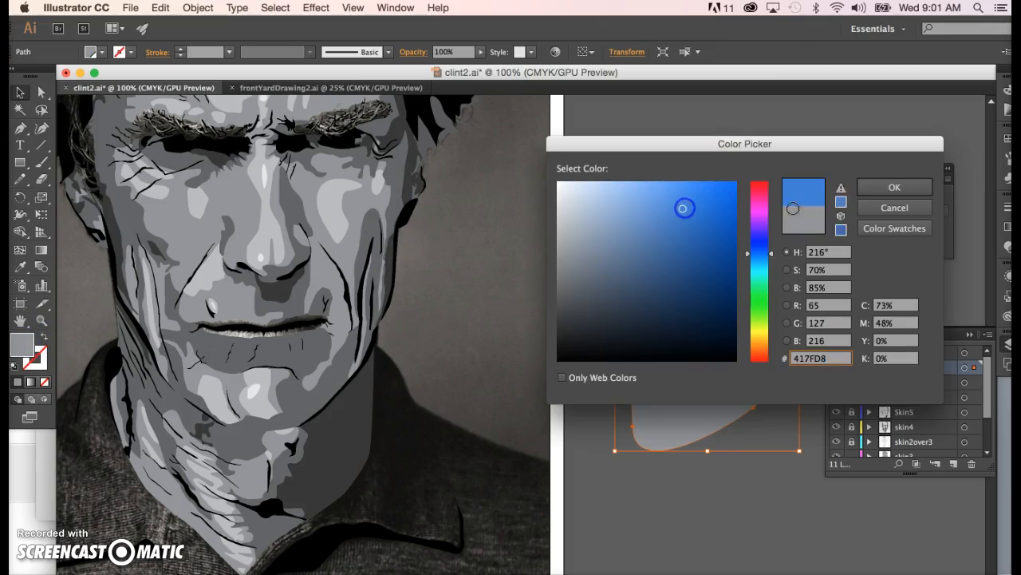
left_click(894, 187)
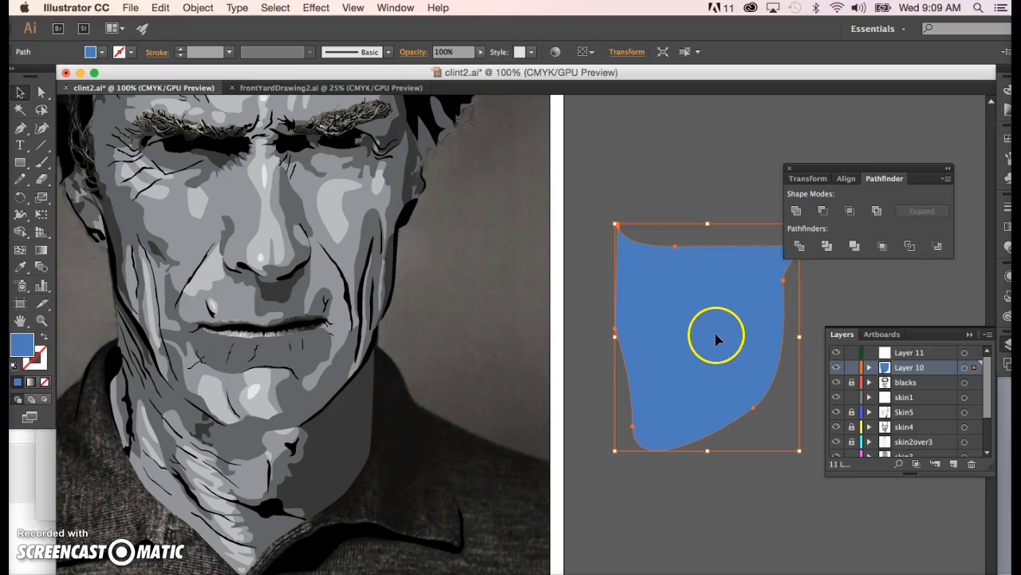
mouse_move(710, 366)
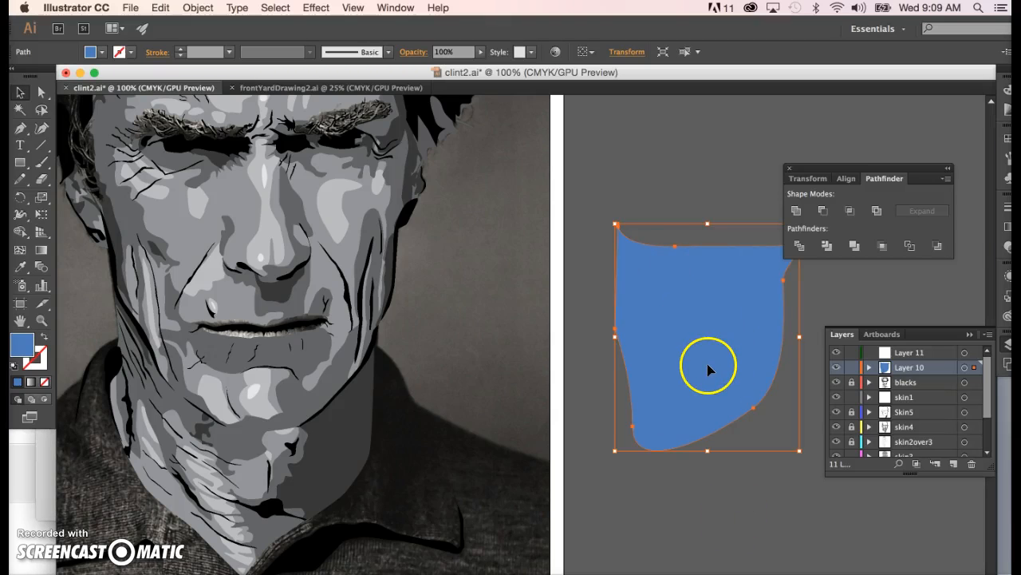
mouse_move(763, 313)
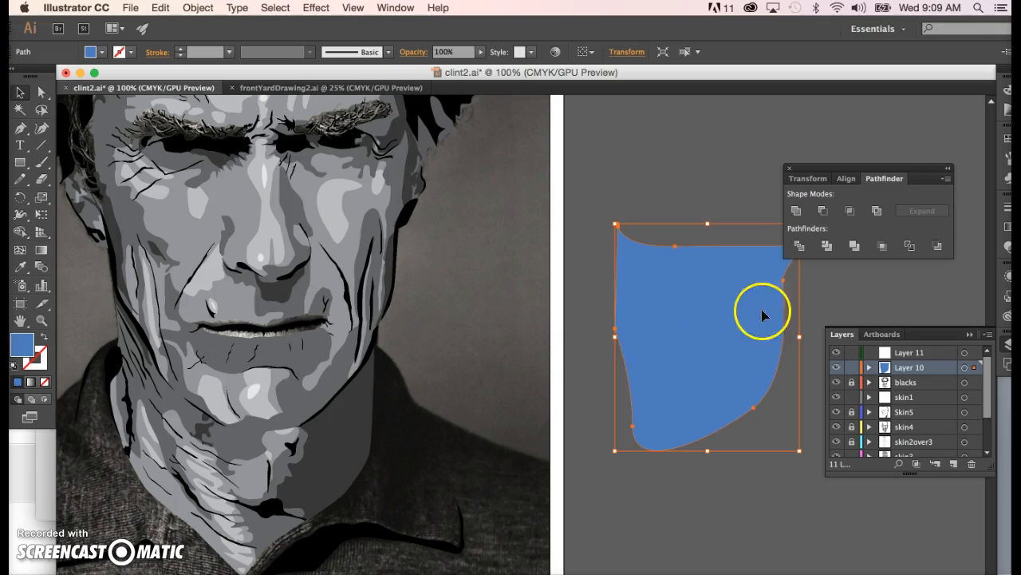
mouse_move(683, 284)
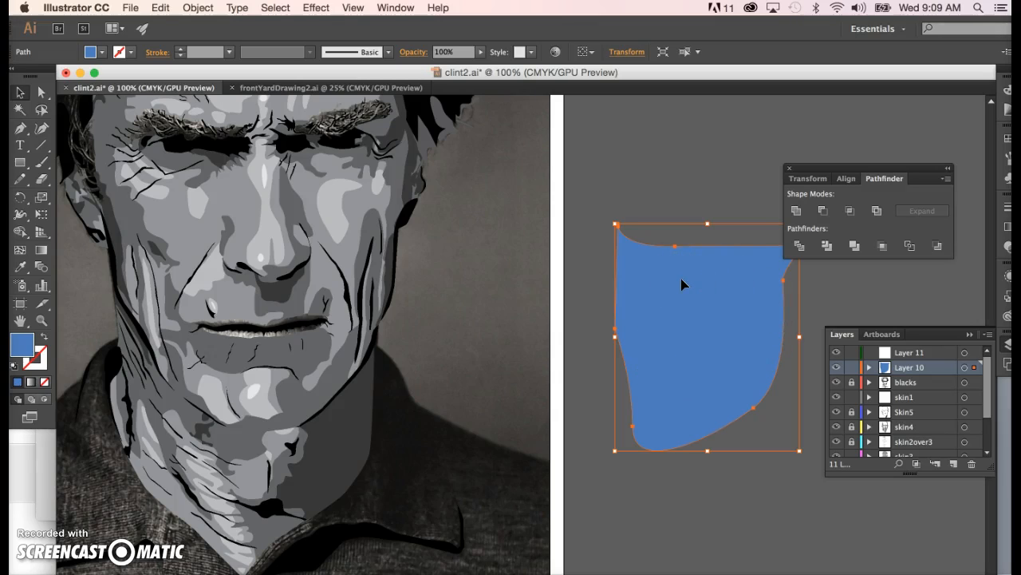
mouse_move(689, 300)
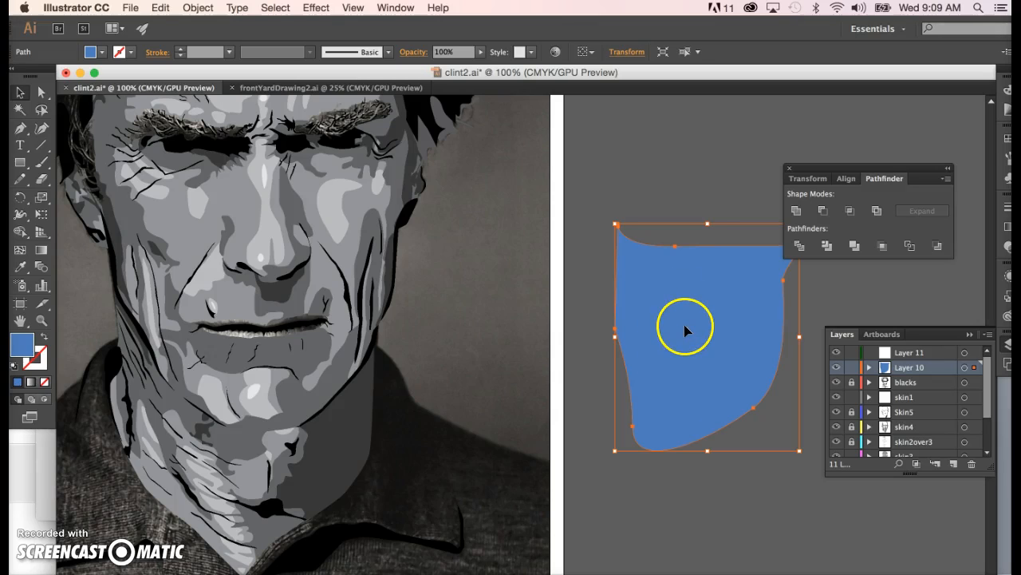
mouse_move(664, 355)
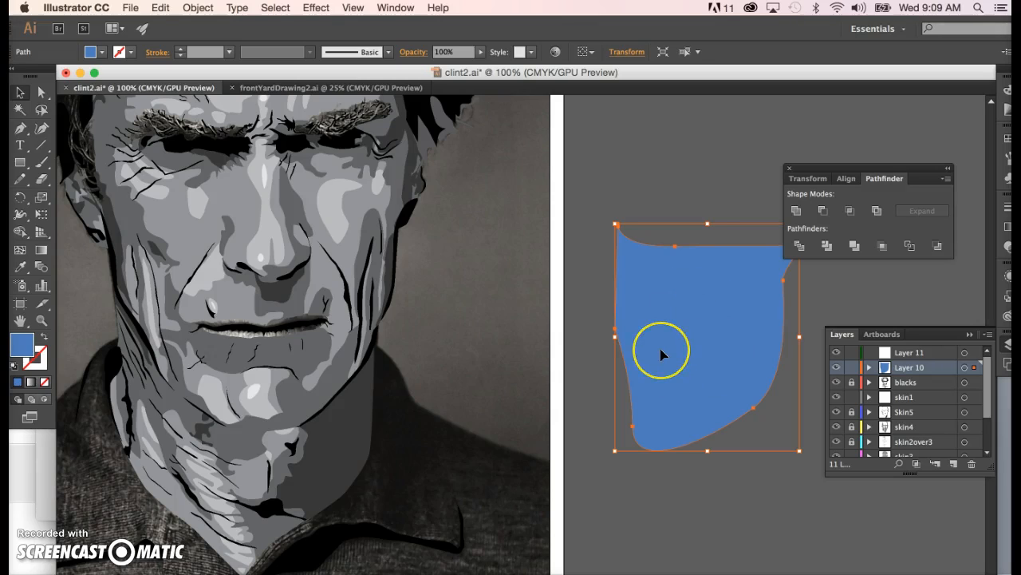
left_click(546, 385)
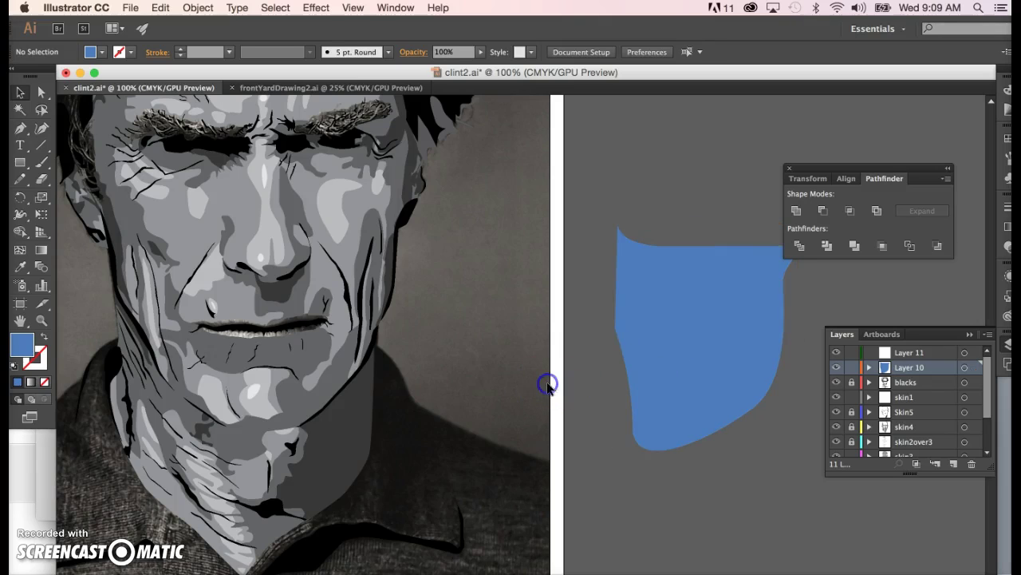
left_click(694, 348)
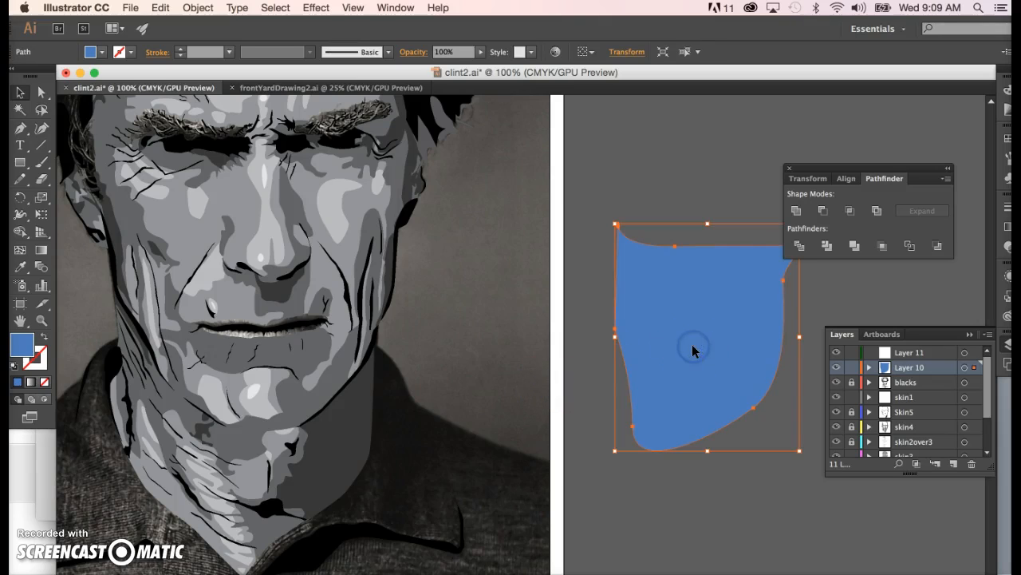
mouse_move(45, 335)
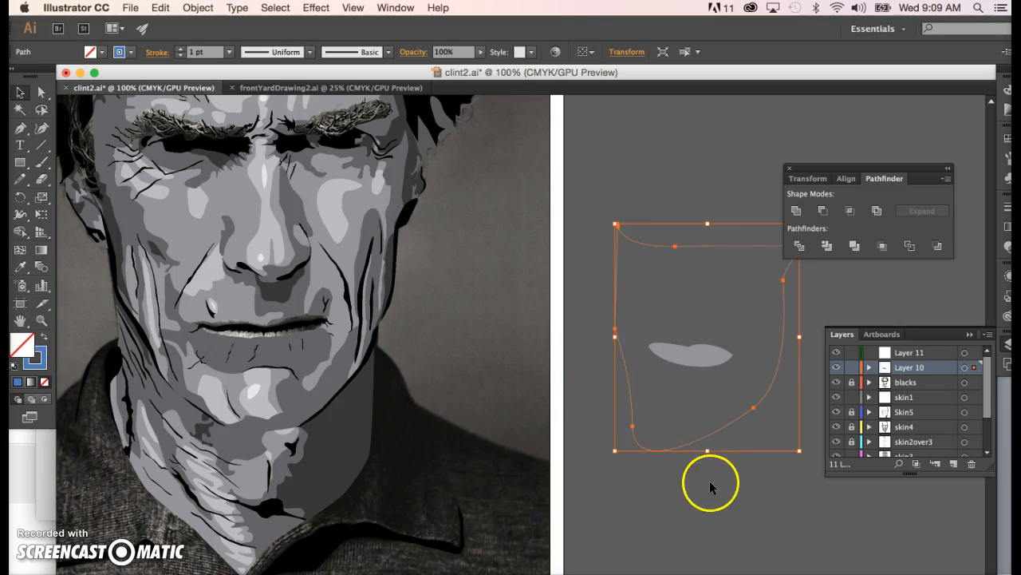
Arrange the small gray lip shape with Bring to Front above the blue shape
left_click(691, 354)
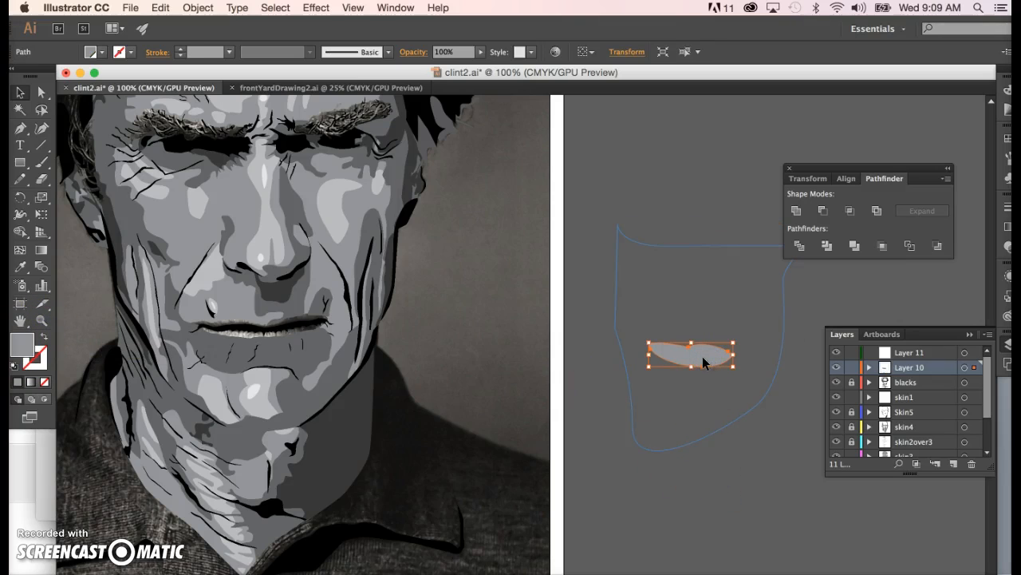
right_click(703, 357)
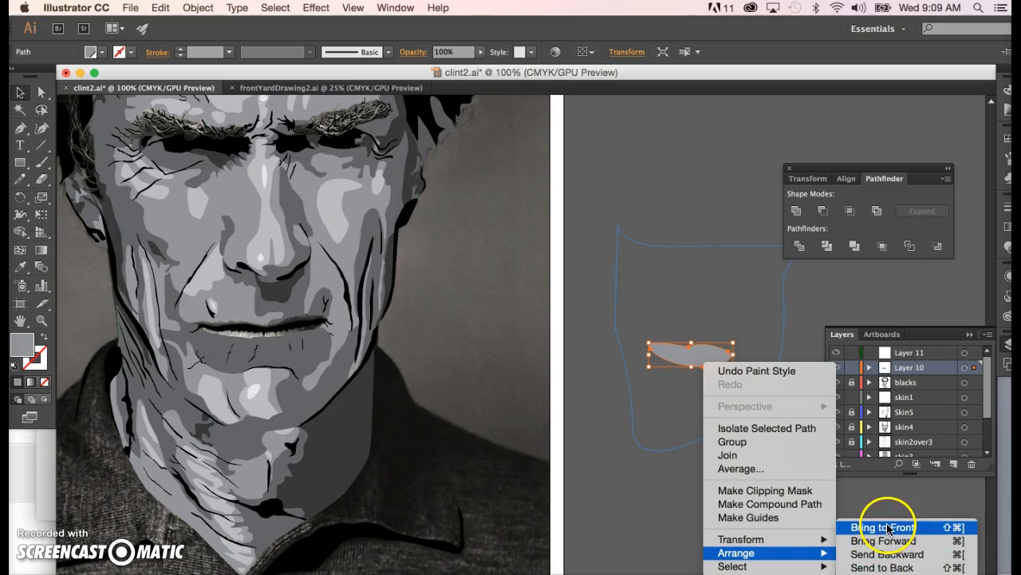
left_click(869, 525)
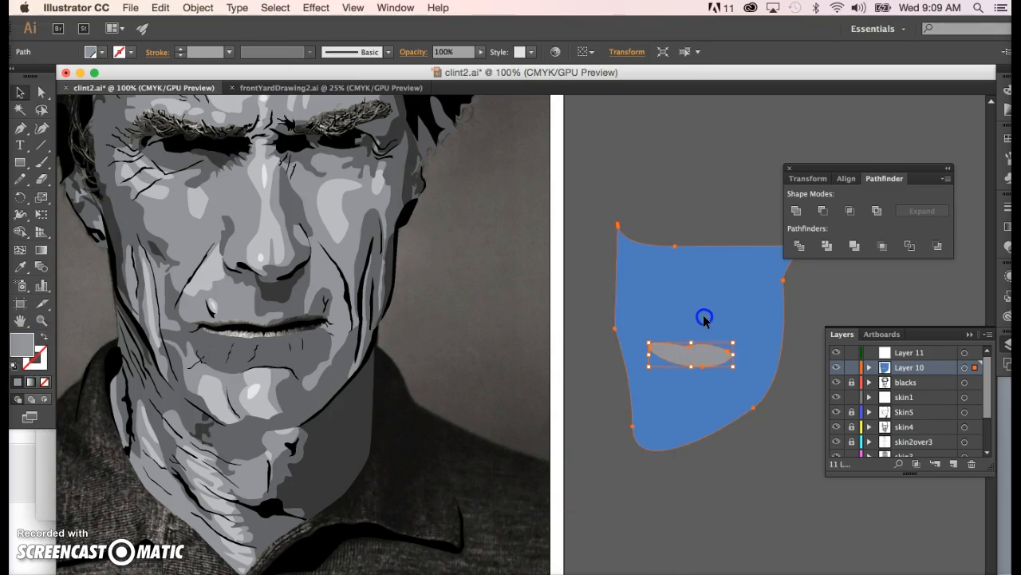
Apply Pathfinder Minus Front to subtract the gray lip shape from the blue shape
left_click(822, 210)
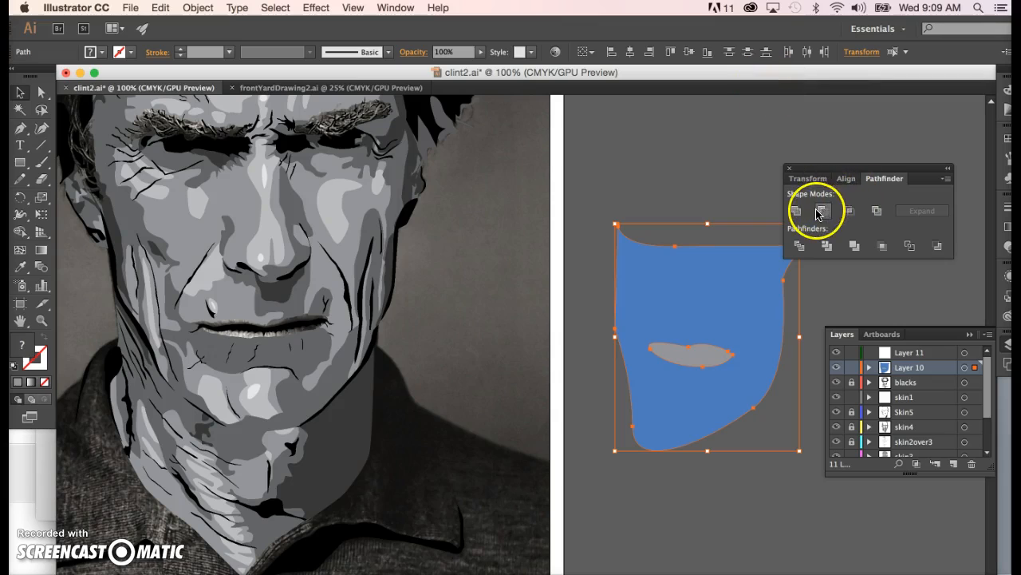
mouse_move(823, 211)
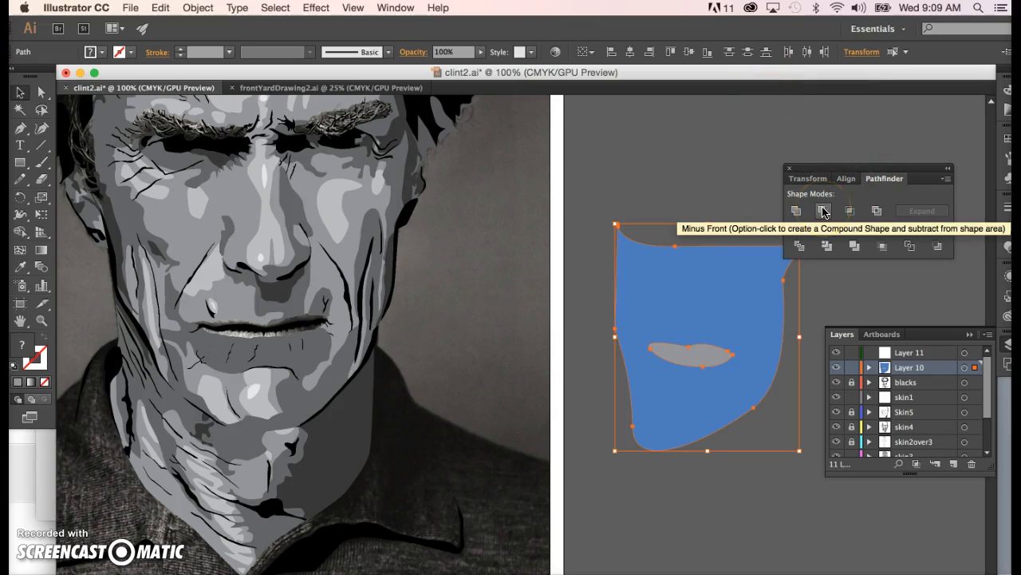
left_click(824, 211)
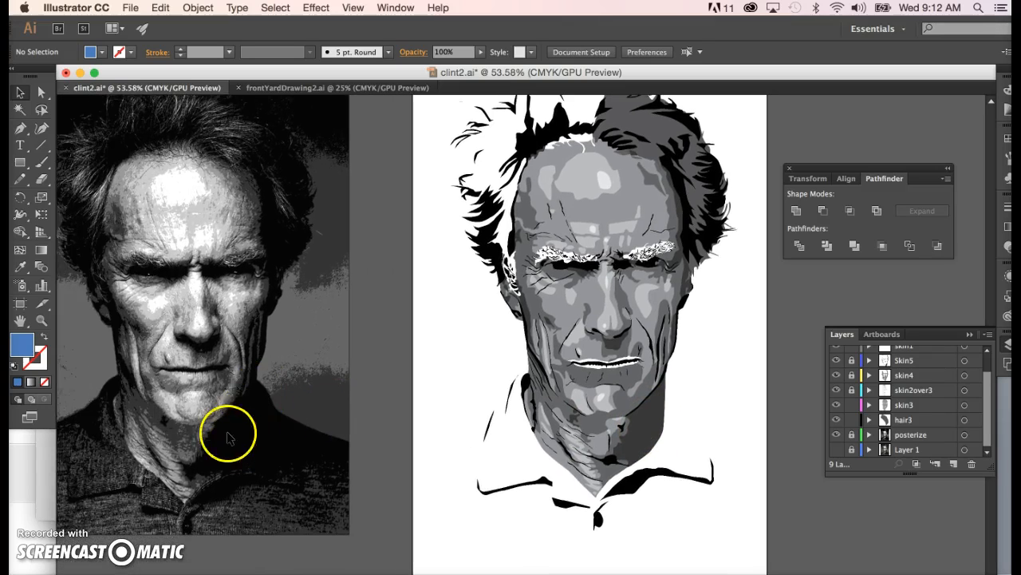
mouse_move(225, 451)
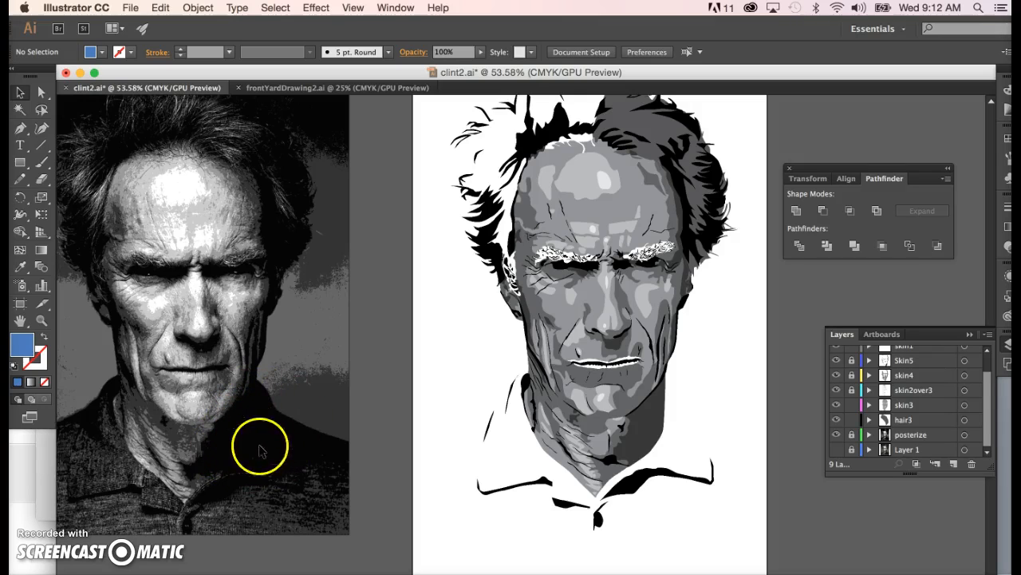
mouse_move(227, 453)
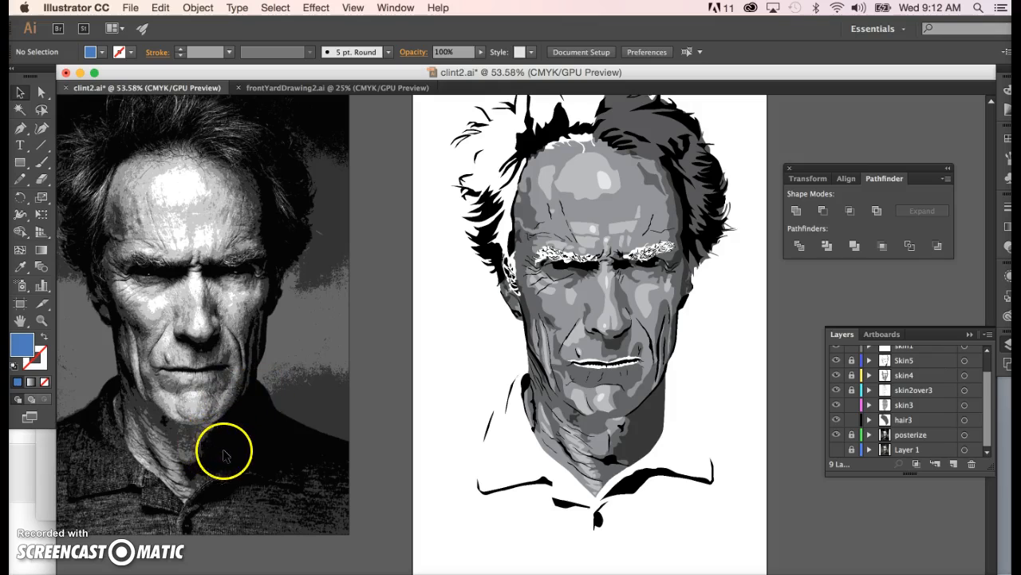
mouse_move(271, 439)
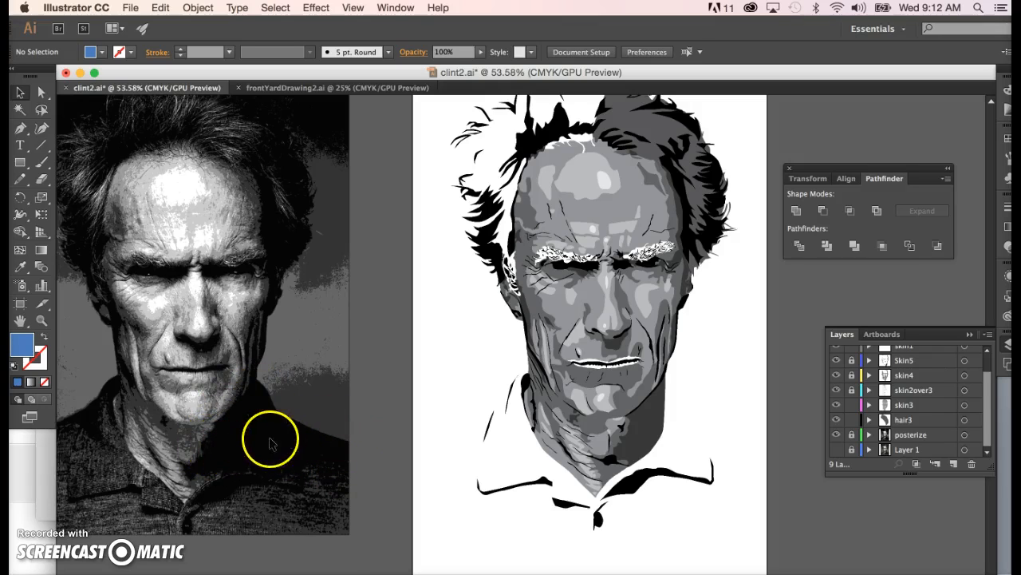
mouse_move(333, 320)
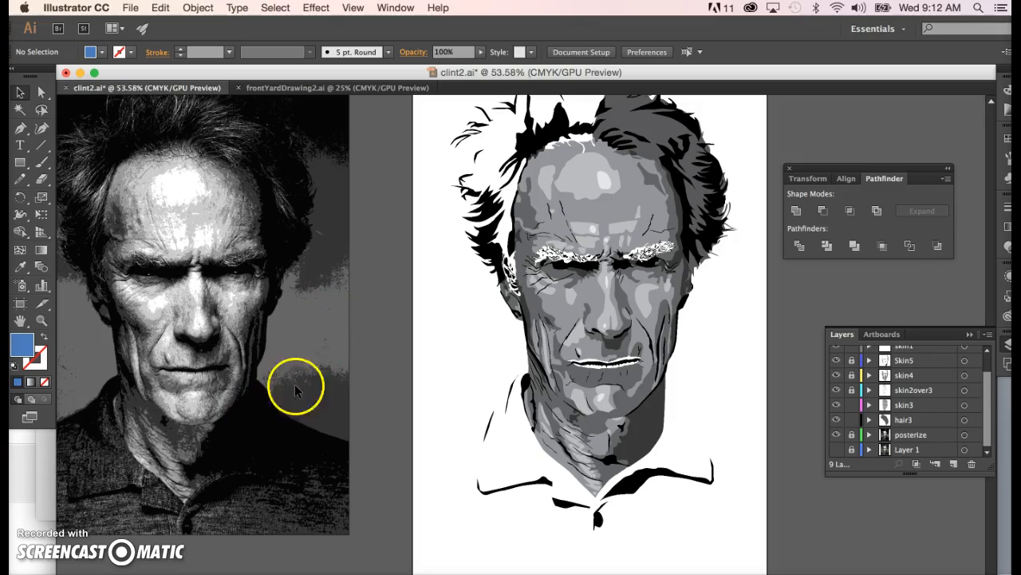
mouse_move(274, 421)
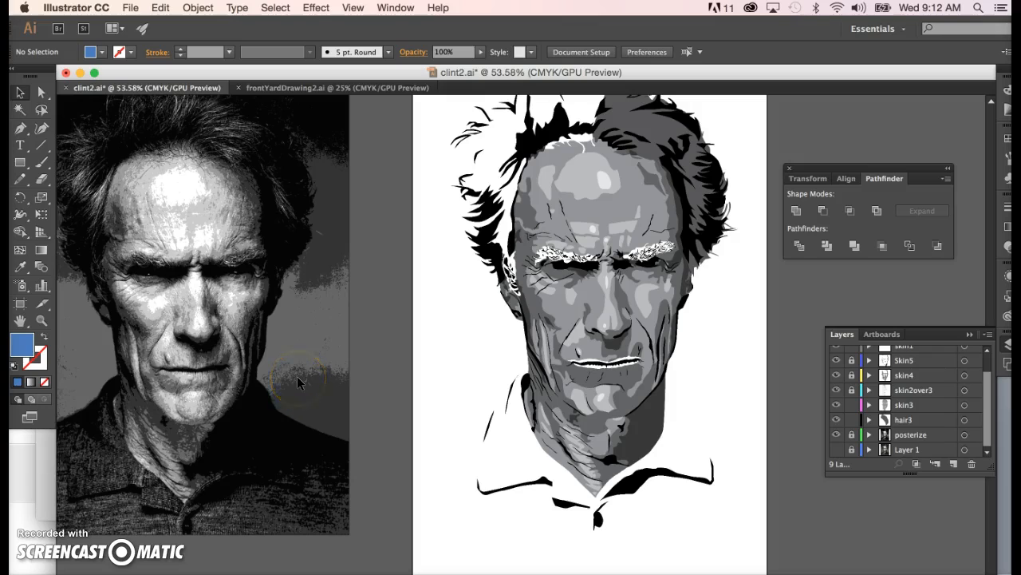
mouse_move(264, 455)
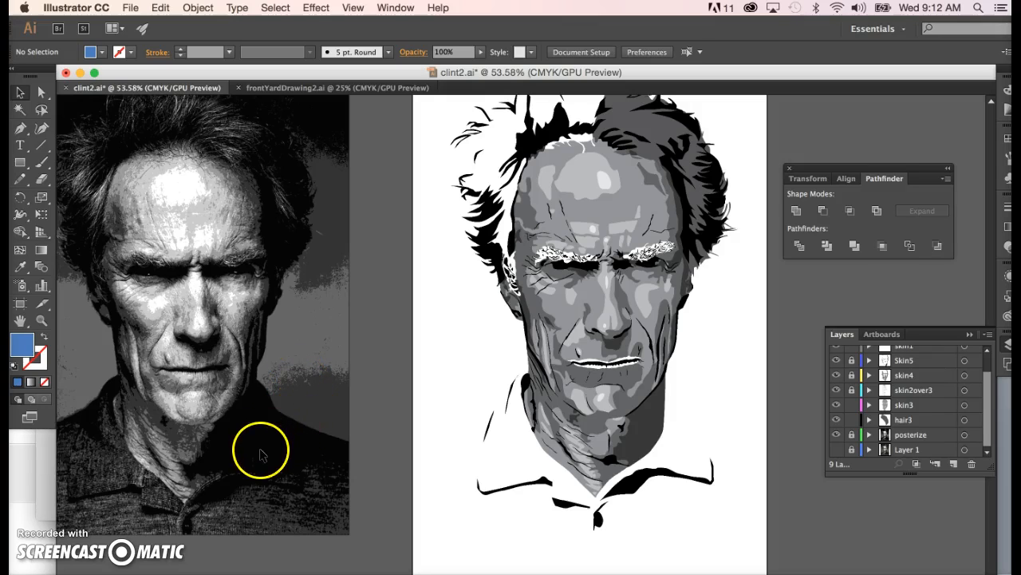
mouse_move(245, 495)
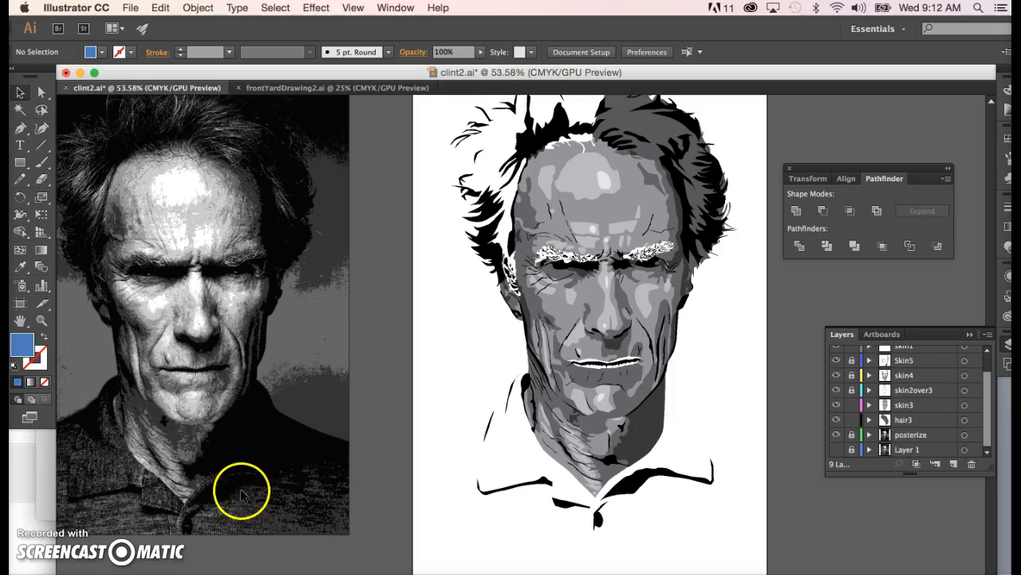
mouse_move(269, 389)
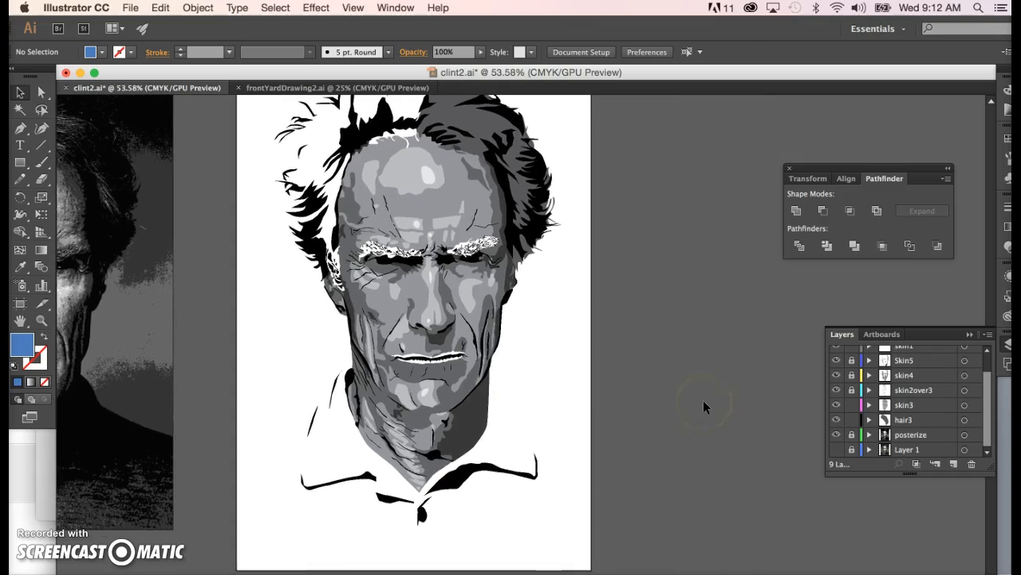
mouse_move(475, 407)
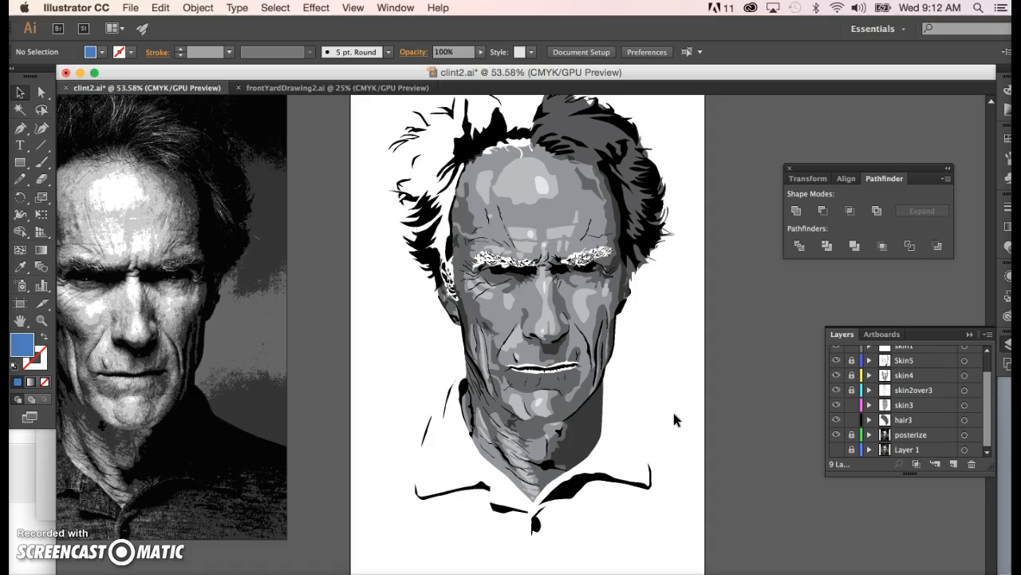
mouse_move(597, 434)
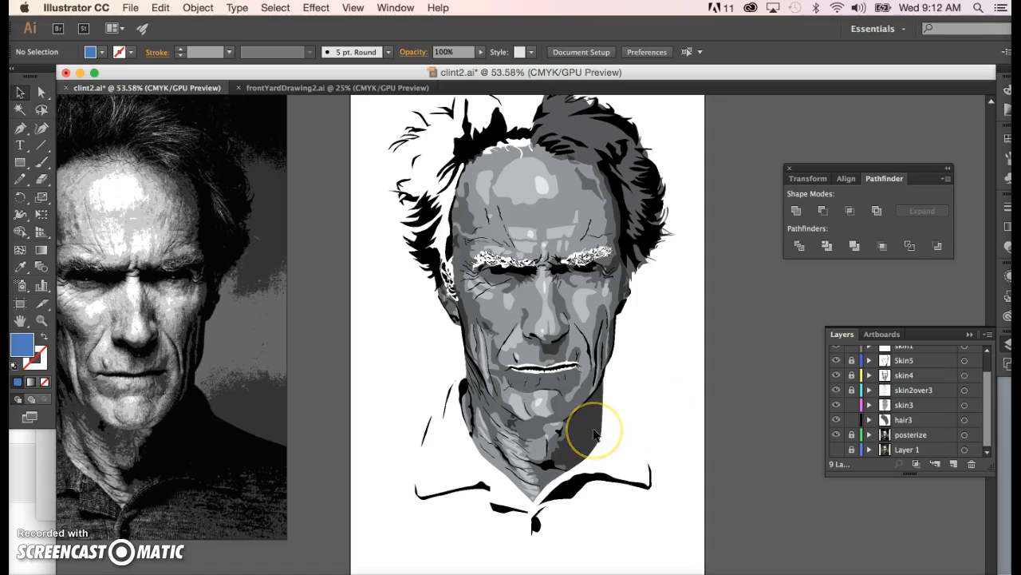
mouse_move(592, 422)
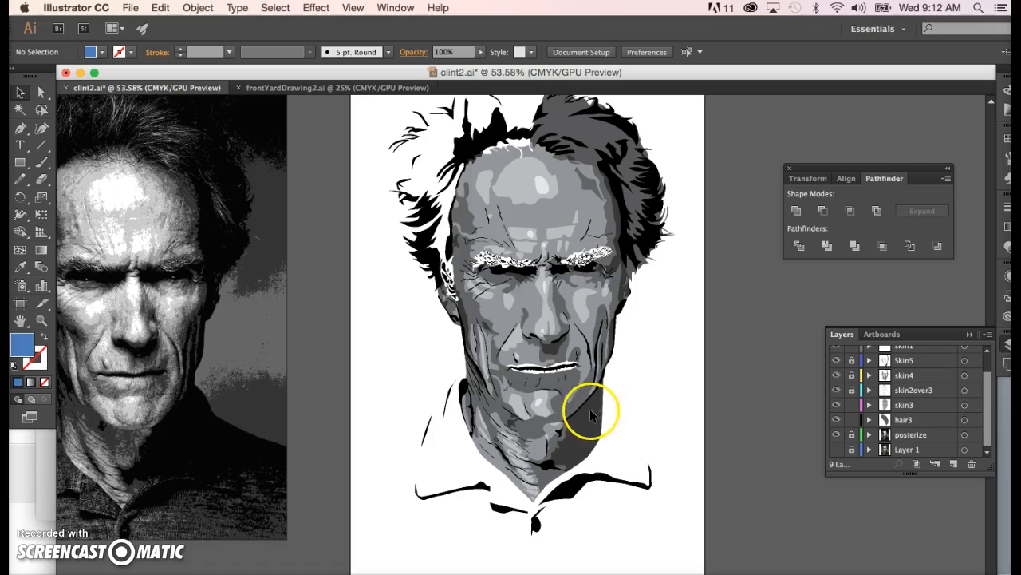
mouse_move(581, 457)
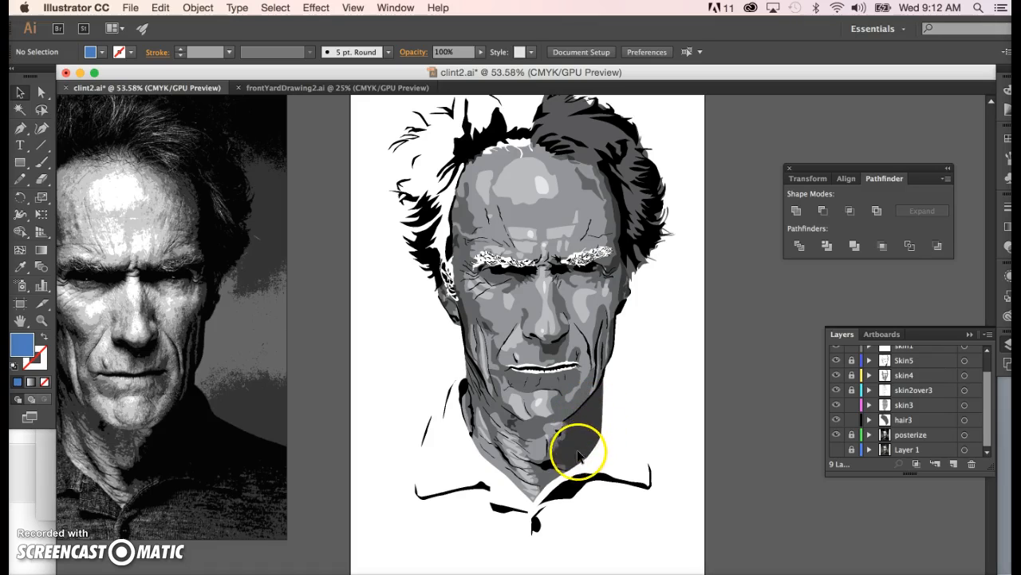
mouse_move(513, 443)
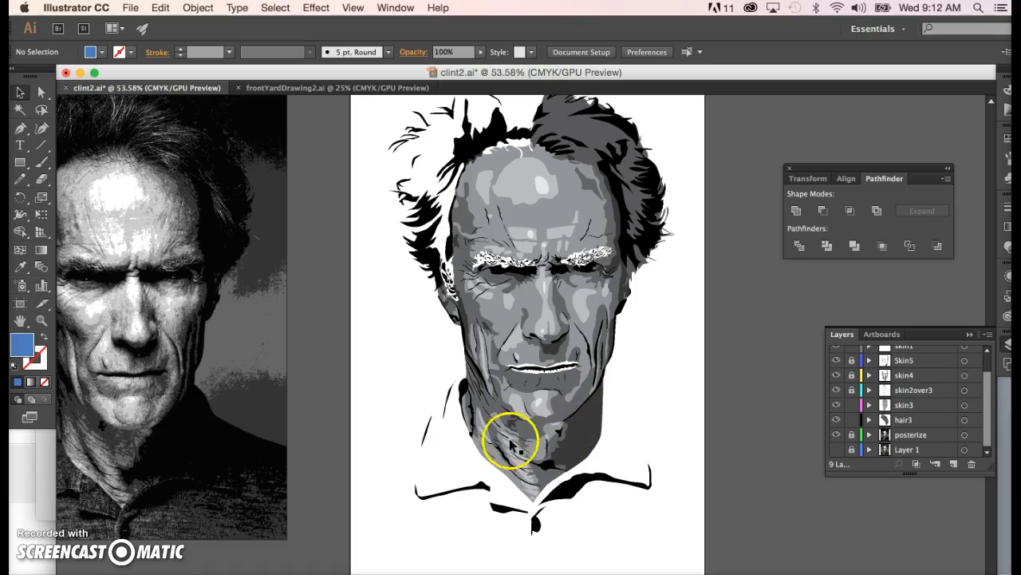
mouse_move(600, 442)
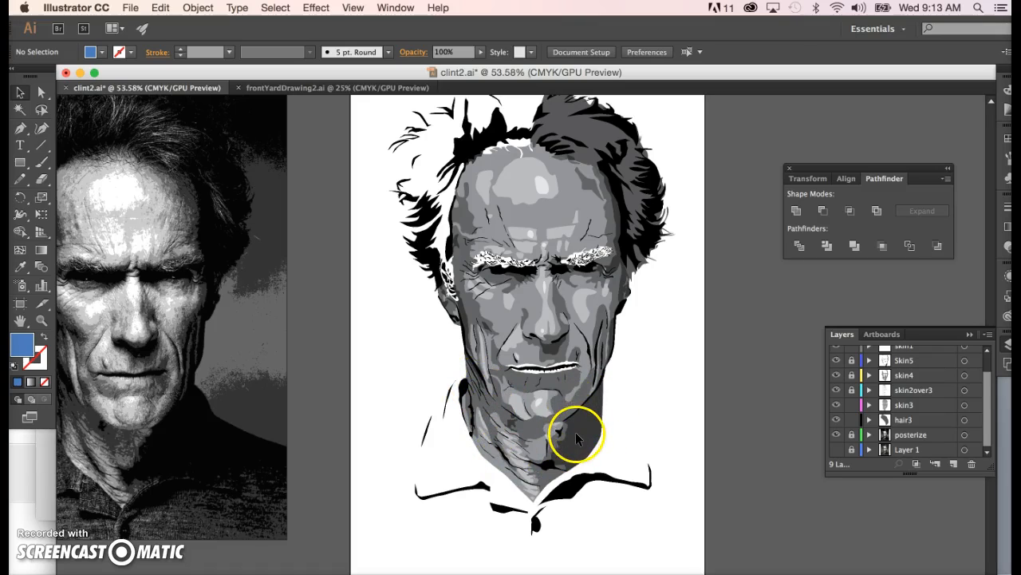
mouse_move(660, 425)
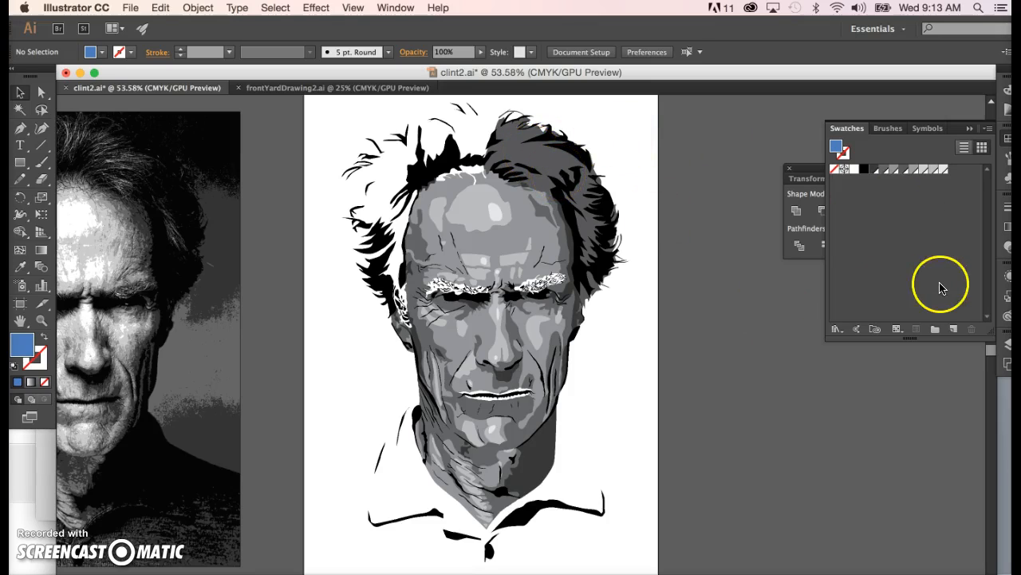
mouse_move(964, 188)
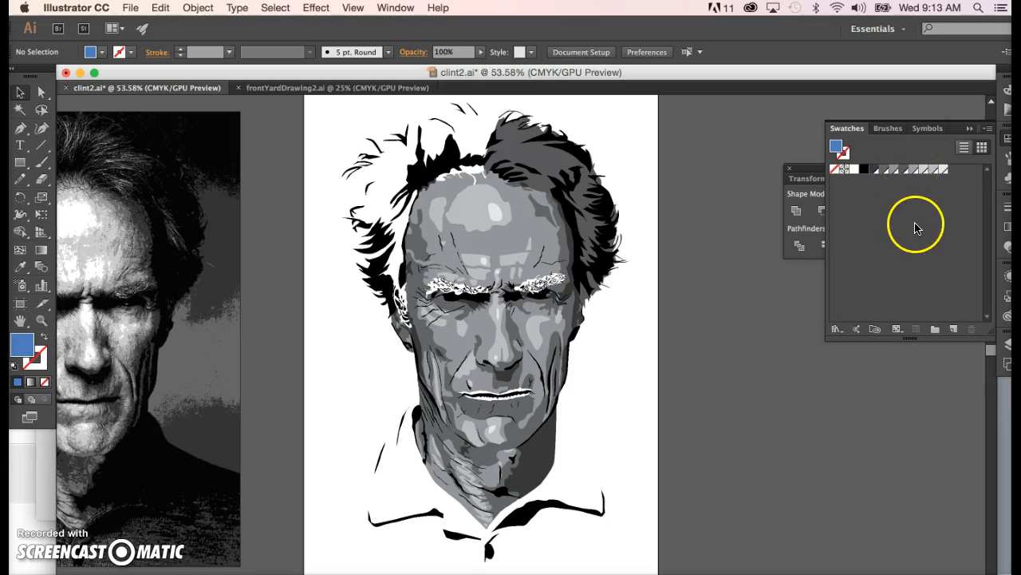
mouse_move(964, 146)
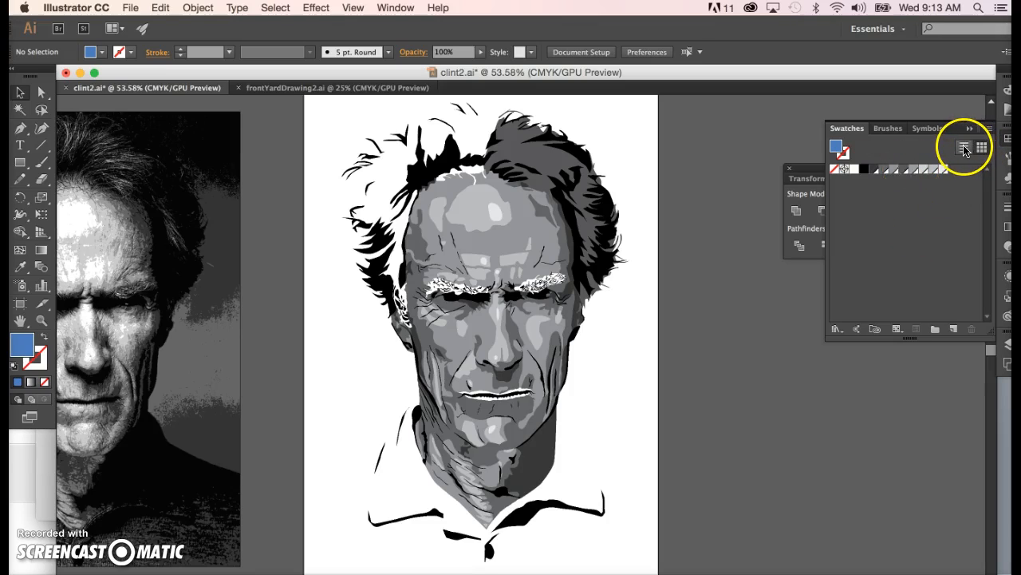
Switch the Swatches panel to list view showing named swatches hair1 to hair3
left_click(963, 147)
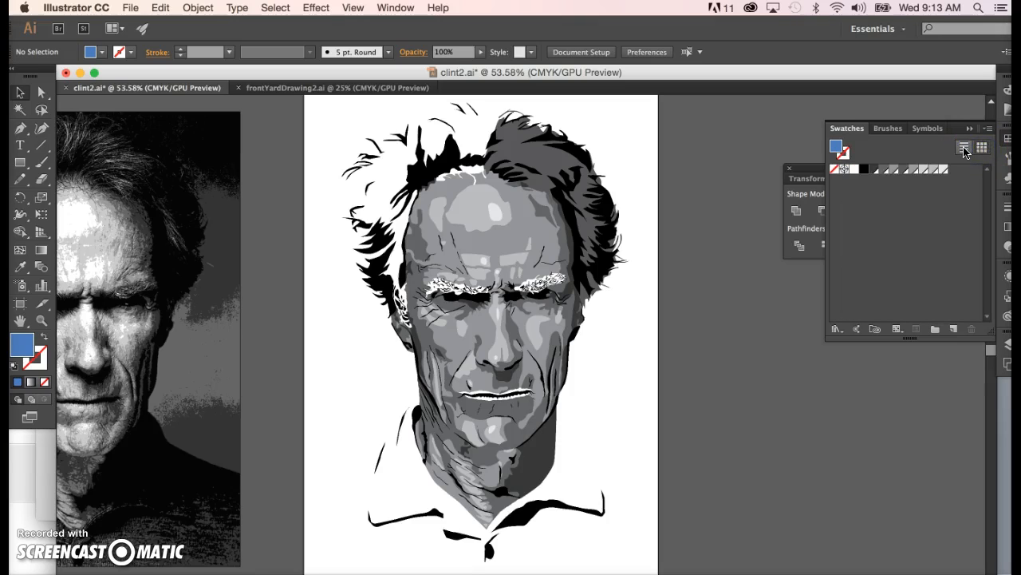
left_click(961, 146)
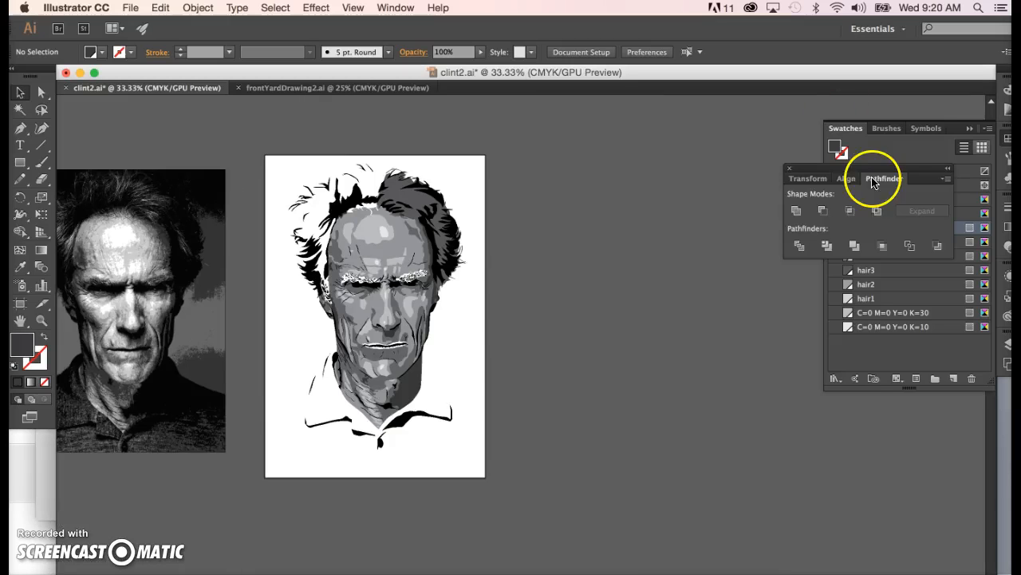
mouse_move(903, 167)
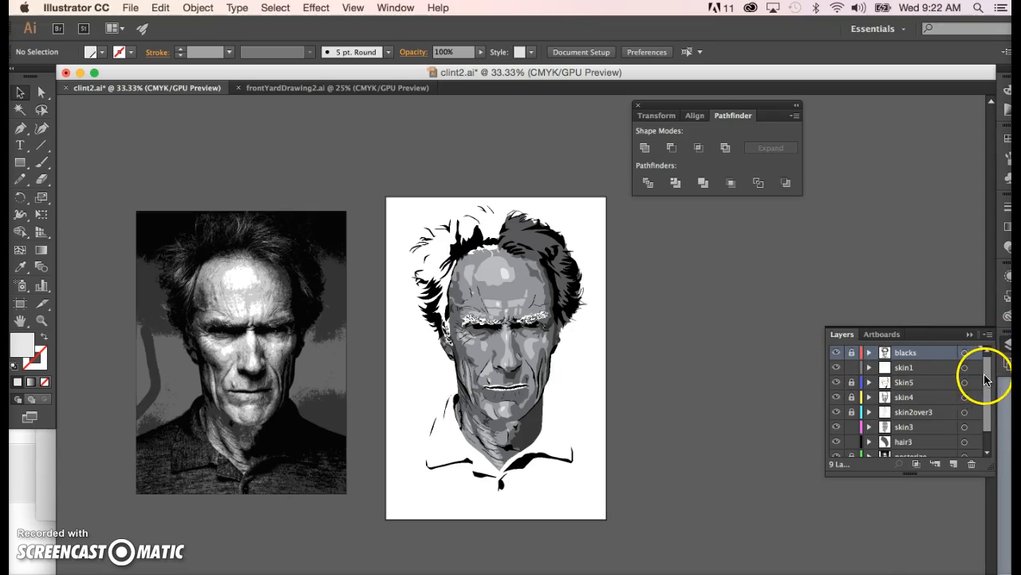
Scroll the Layers panel to choose hair3, then zoom in on the head
scroll("down", 3)
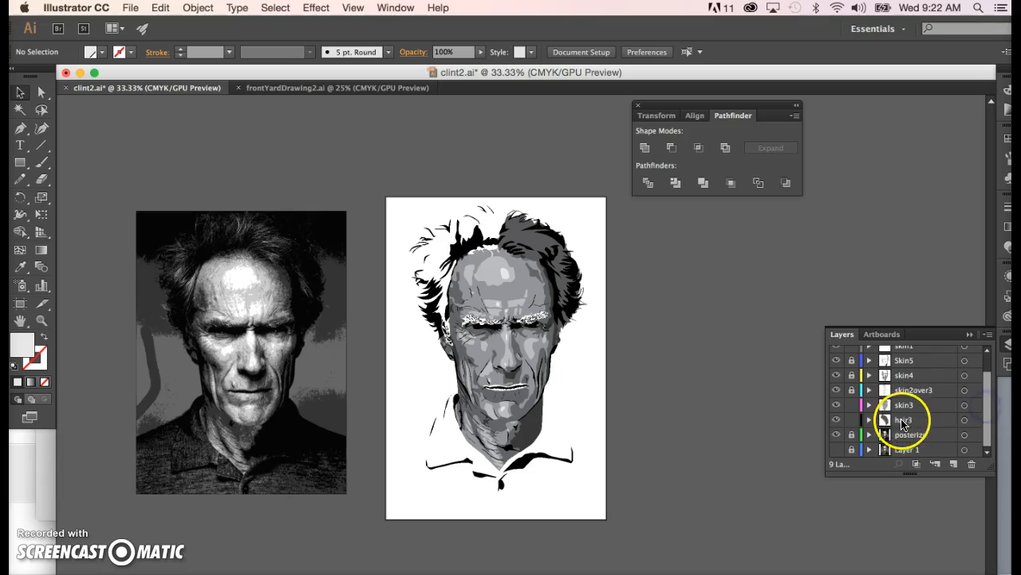
left_click(910, 420)
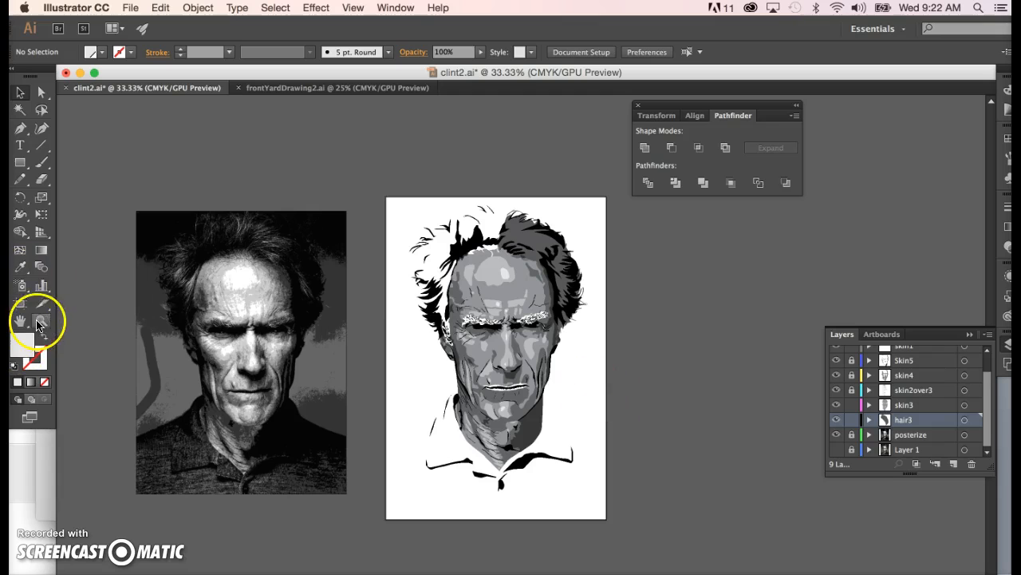
left_click(671, 316)
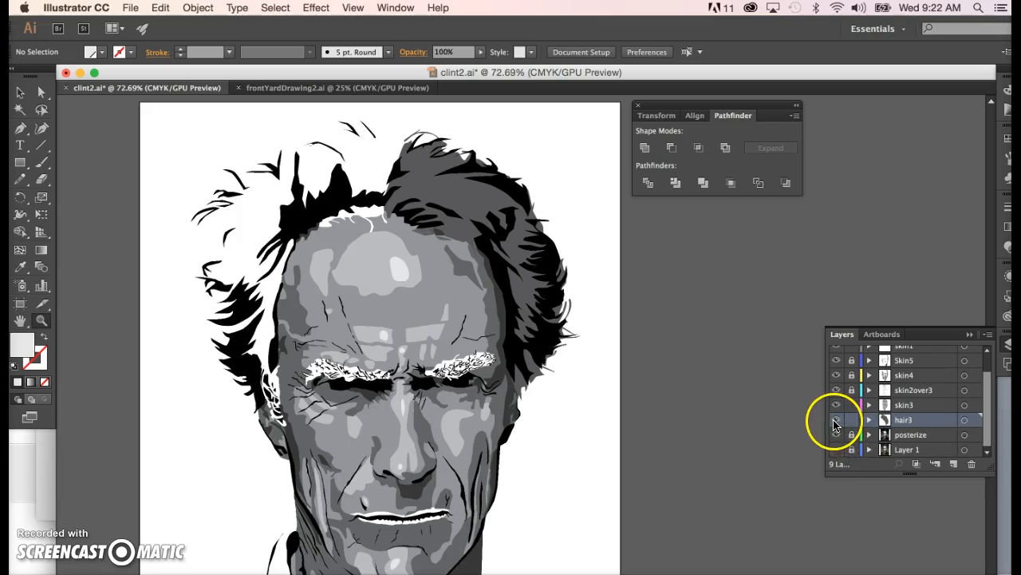
Select hair3 and hide its black hair shapes so the reference photo shows through
left_click(833, 419)
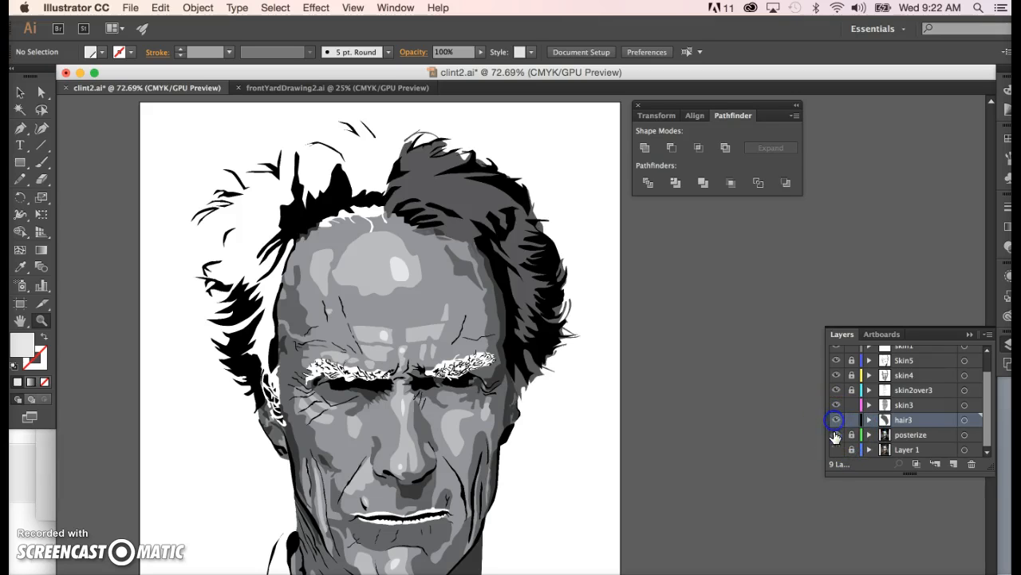
left_click(836, 434)
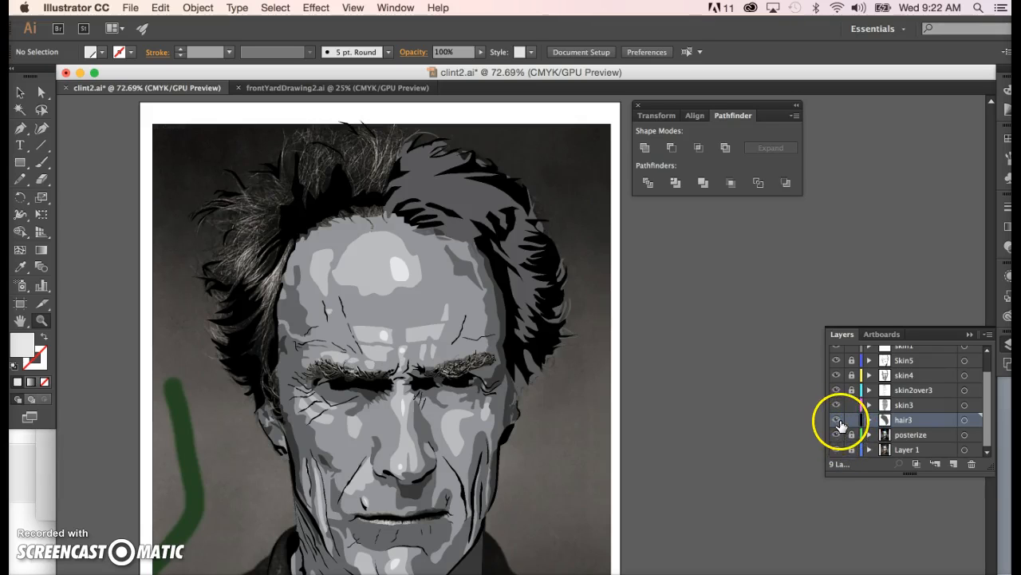
left_click(833, 419)
type("hair2")
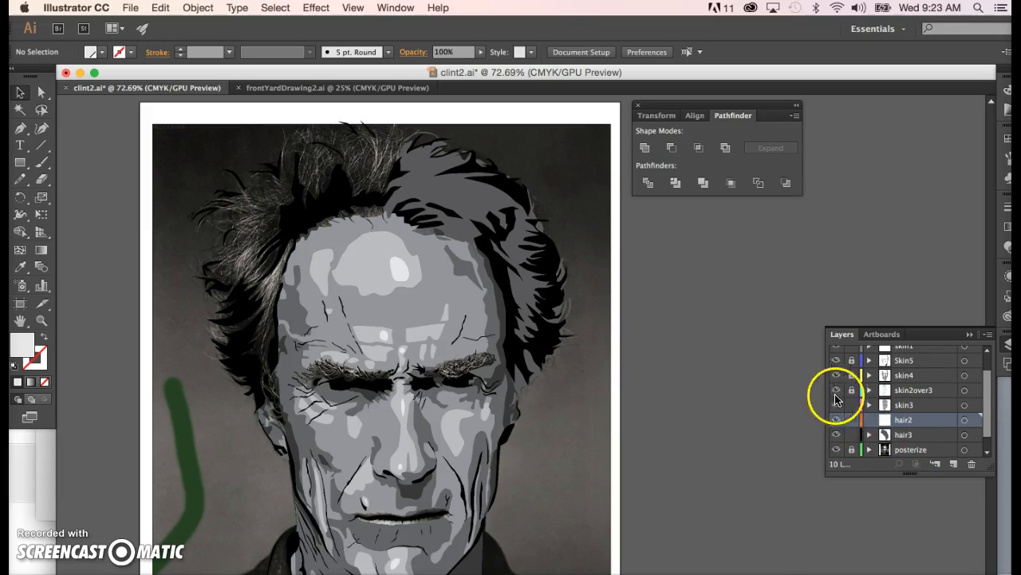
left_click(836, 434)
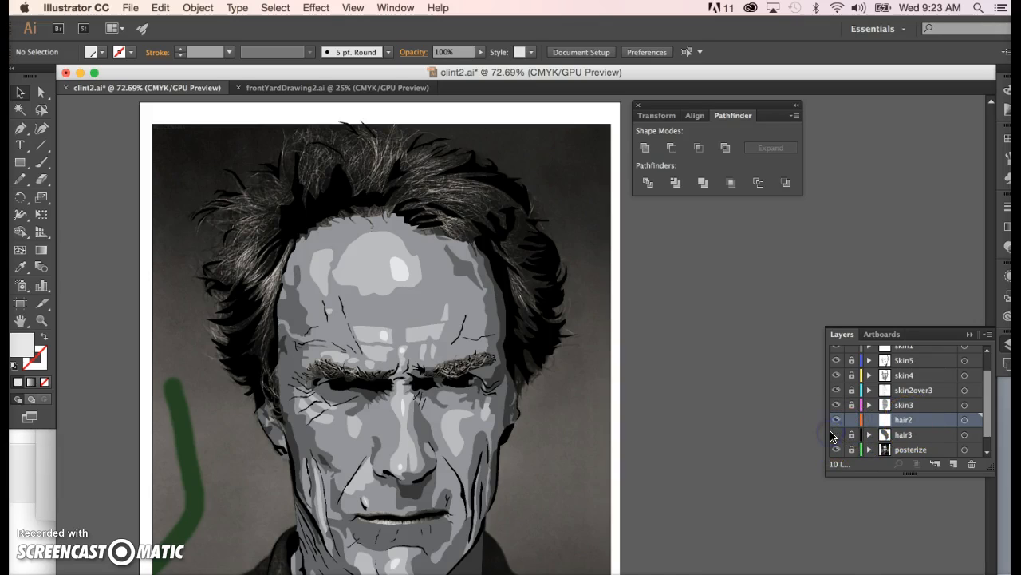
left_click(834, 418)
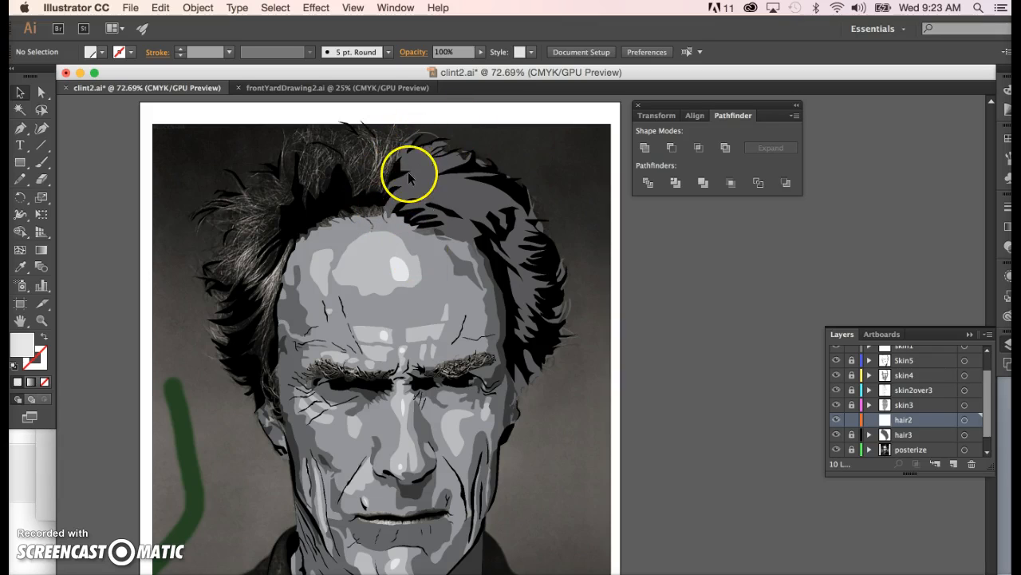
mouse_move(481, 311)
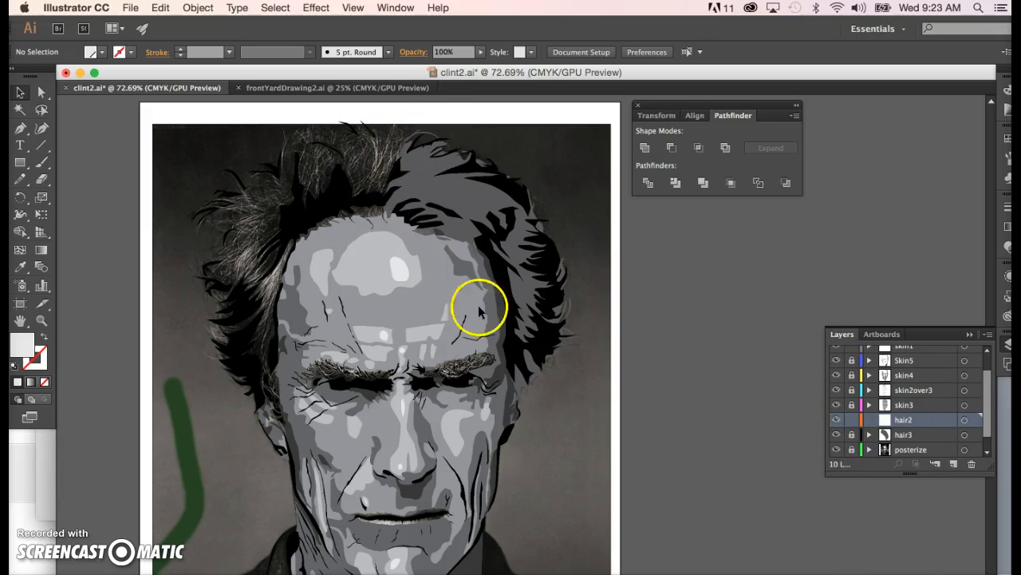
mouse_move(134, 249)
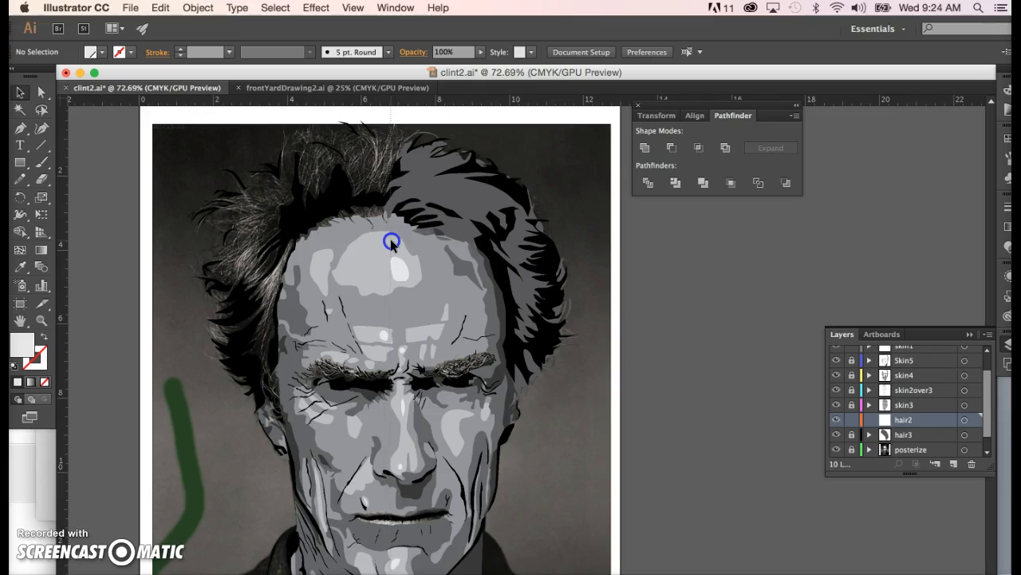
mouse_move(401, 242)
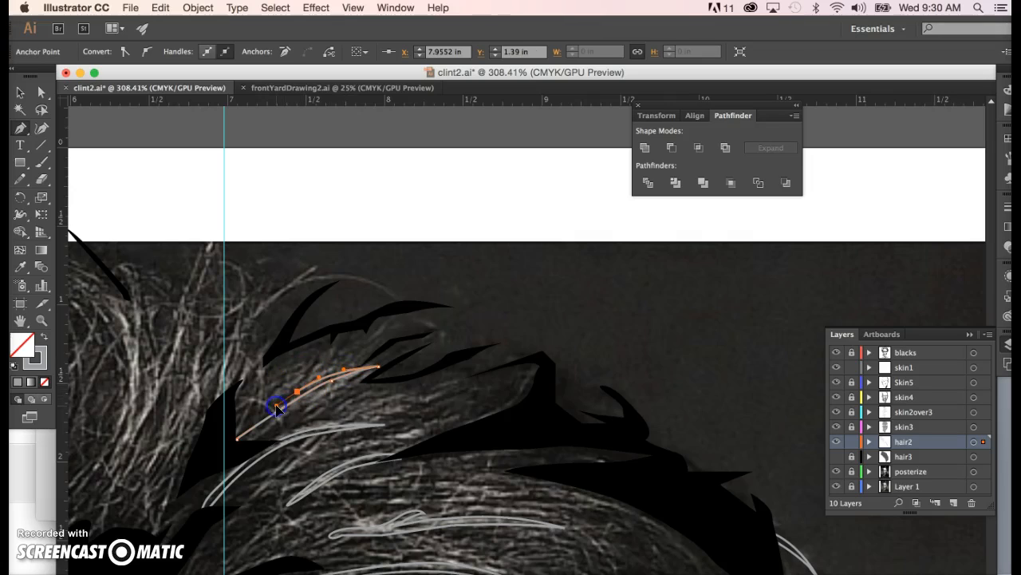
Reshape the end of the hair-strand curve and return to the Selection tool
left_click_drag(275, 407, 227, 447)
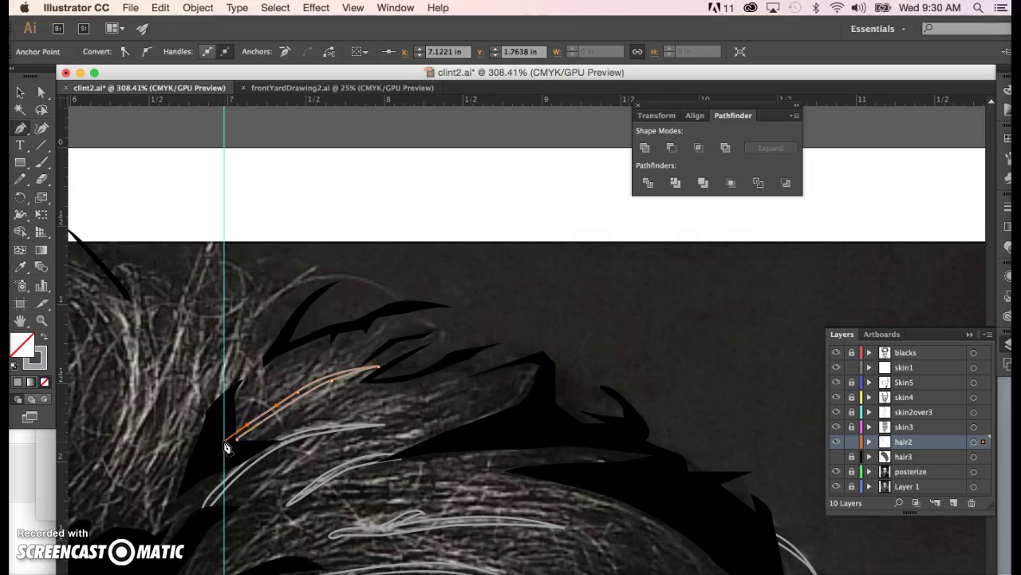
left_click(223, 451)
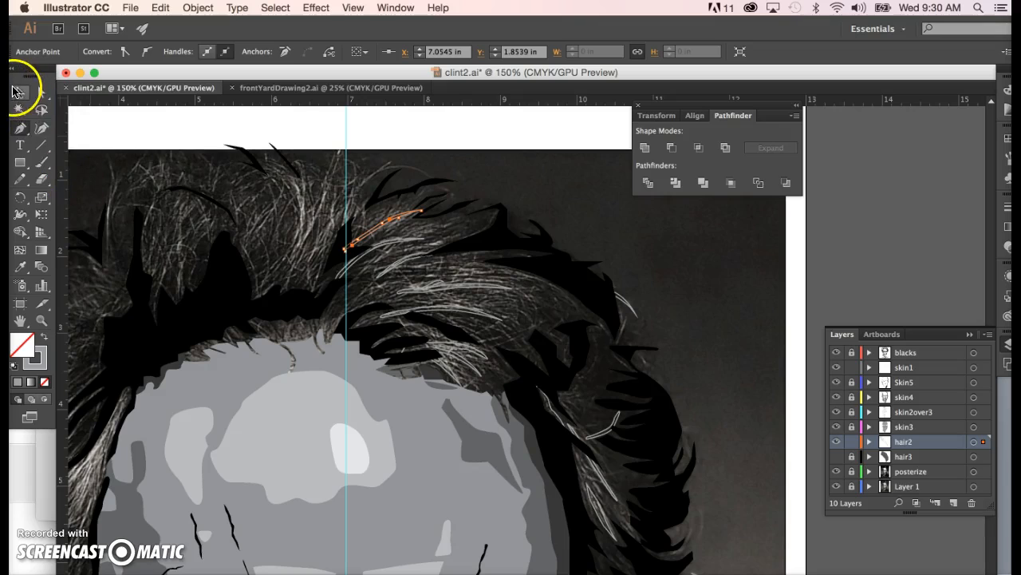
left_click(16, 94)
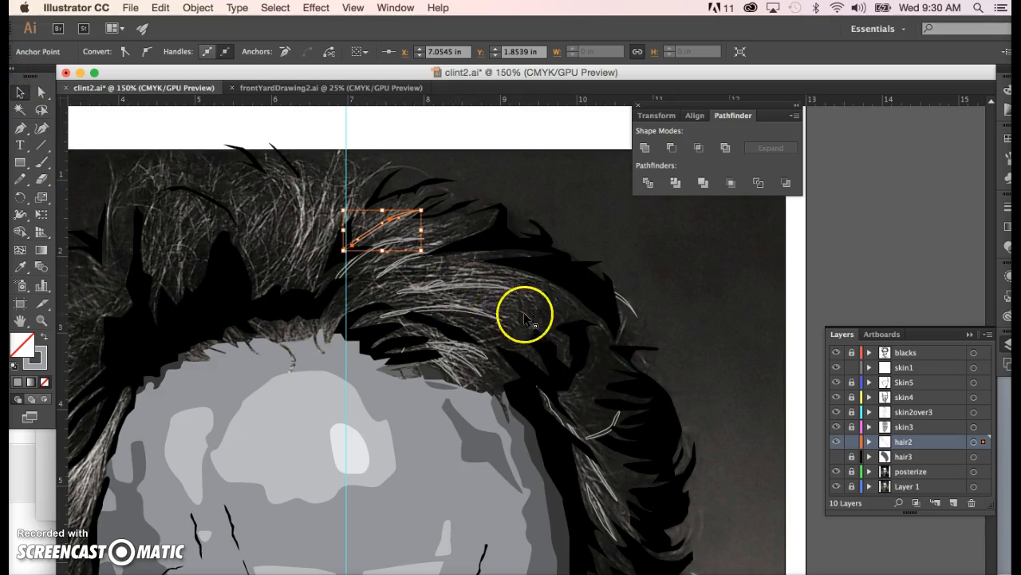
mouse_move(482, 314)
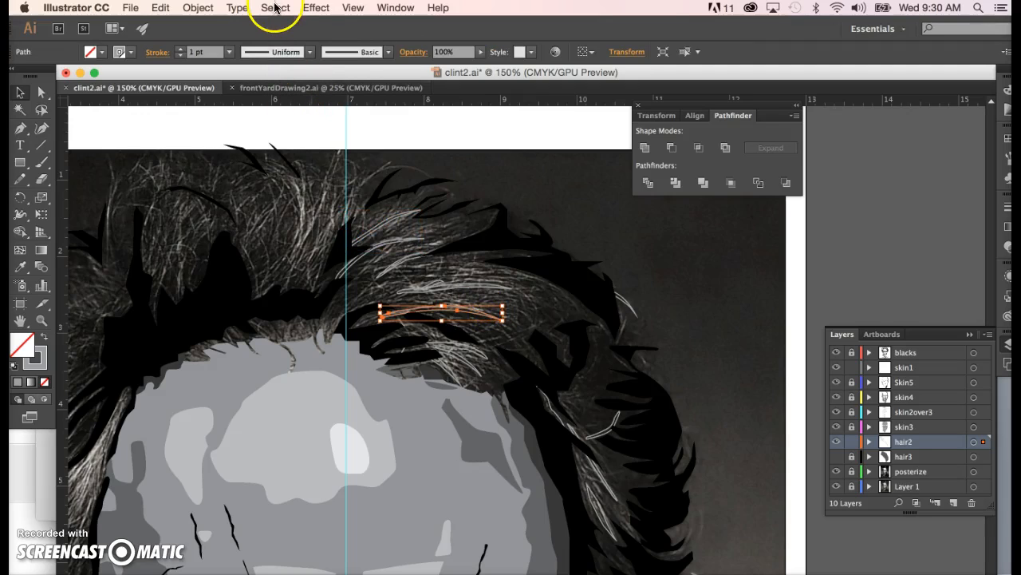
mouse_move(268, 9)
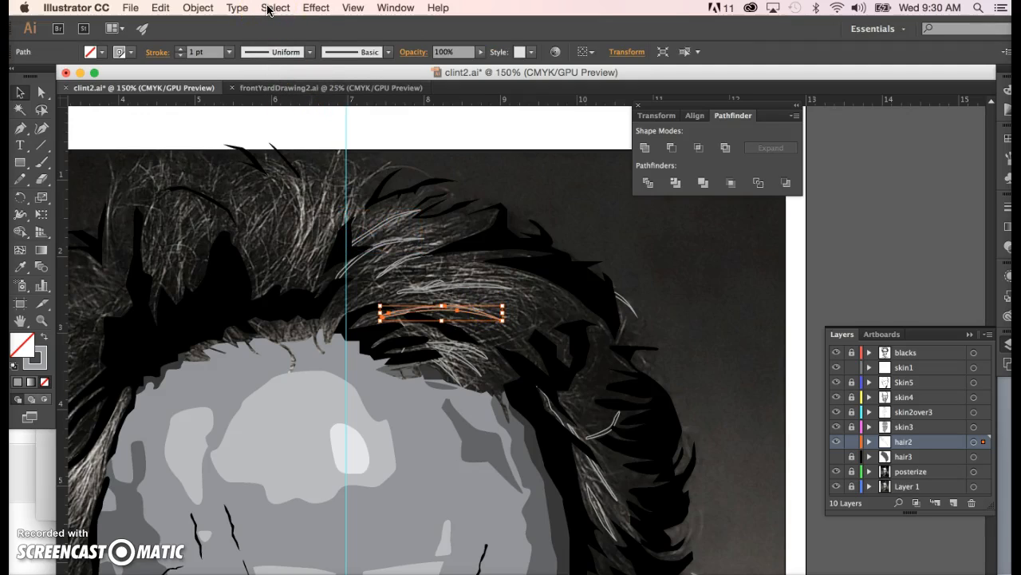
Select every path with the same fill and stroke via Select > Same
left_click(275, 7)
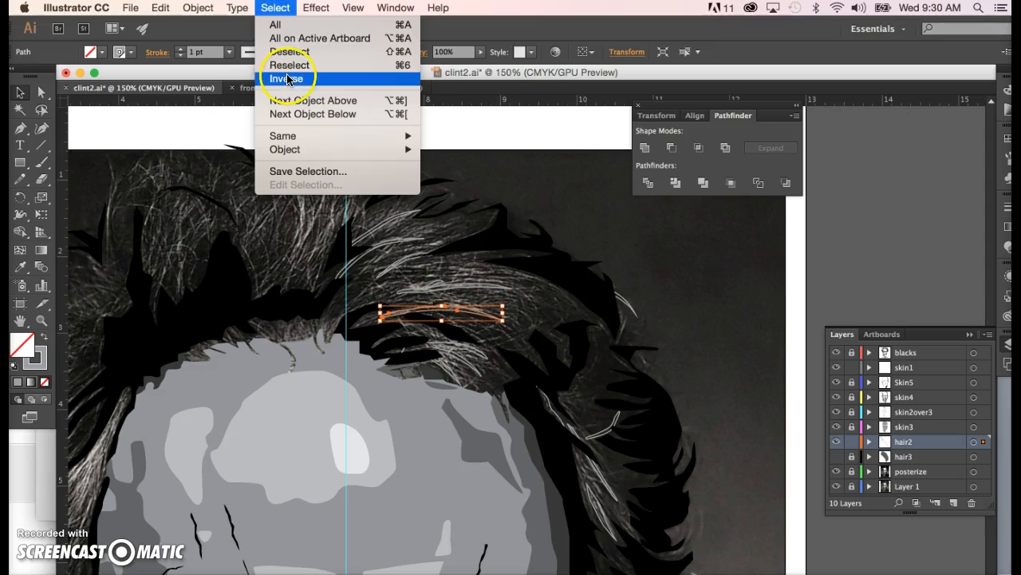
mouse_move(305, 150)
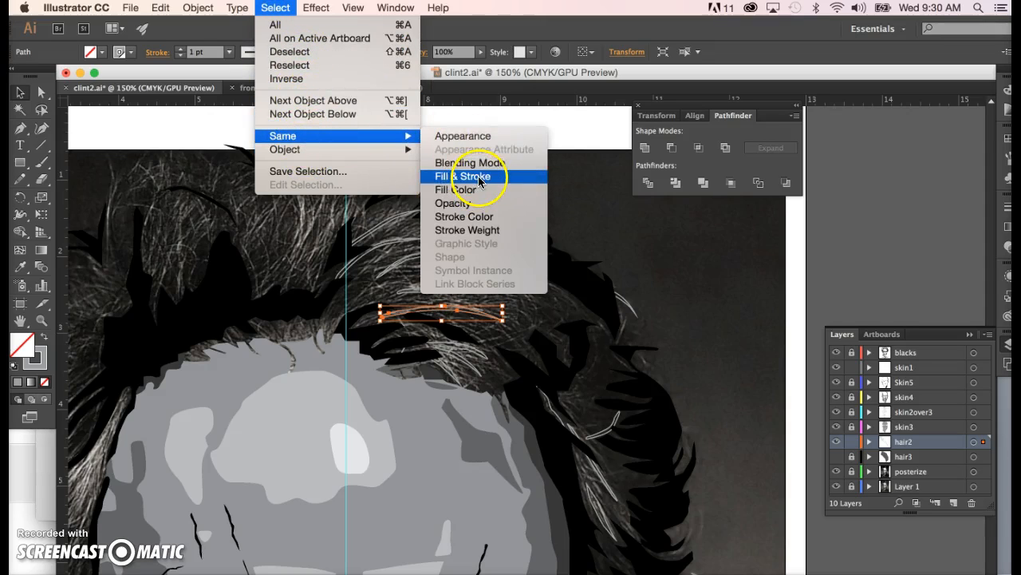
left_click(464, 175)
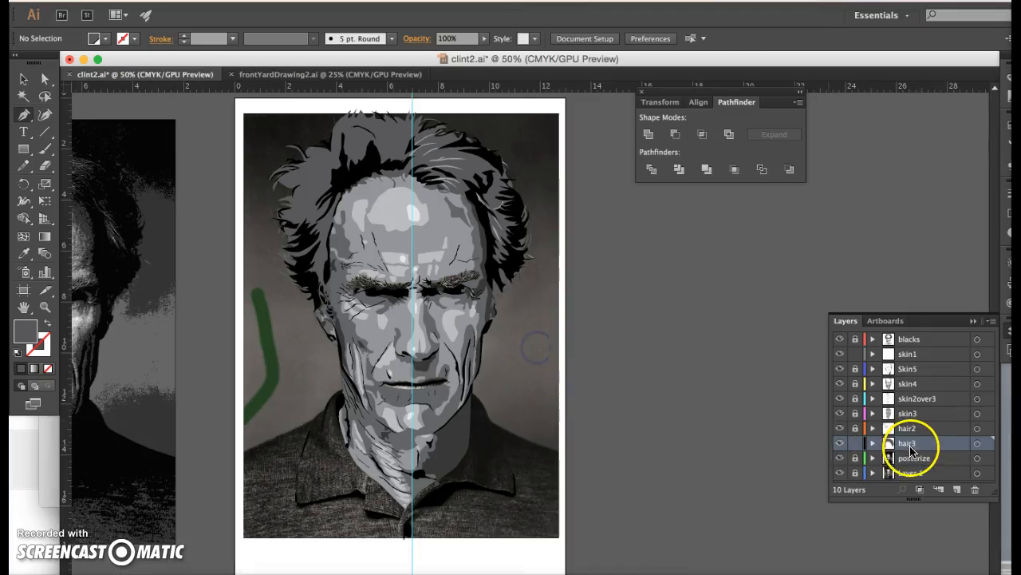
Turn the hair3 layer visible again and make hair2 the active layer
left_click(838, 444)
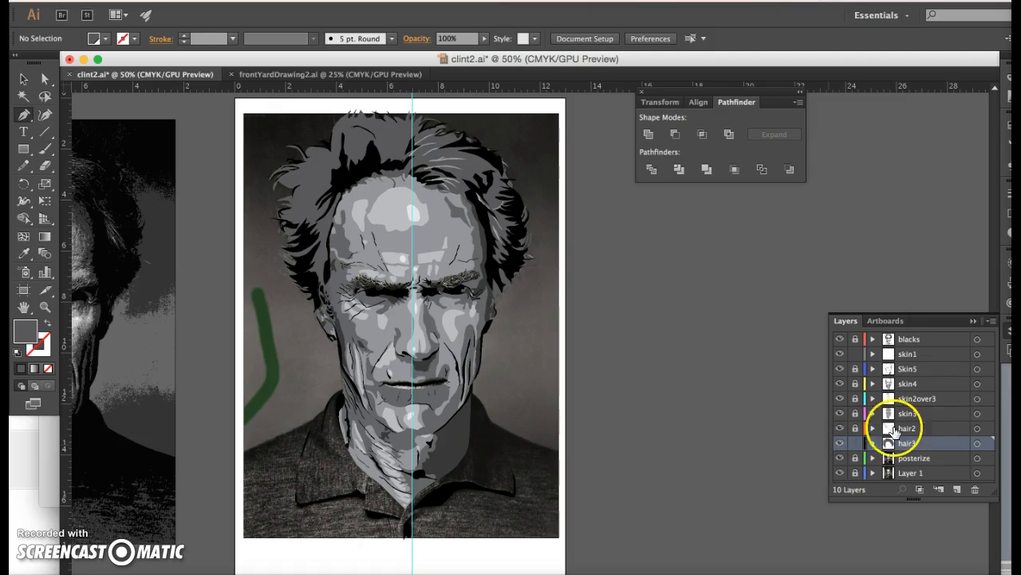
left_click(919, 427)
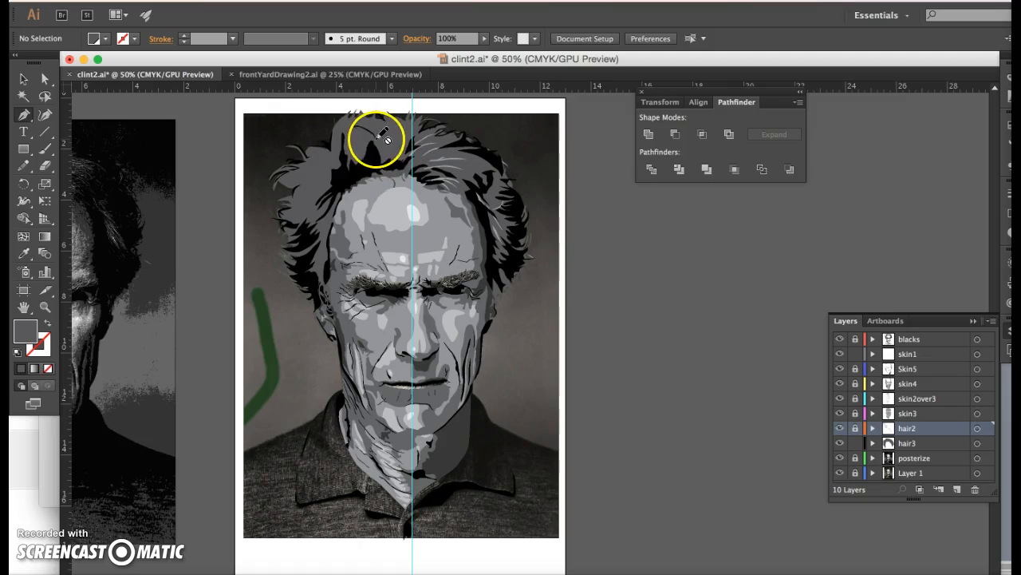
mouse_move(774, 407)
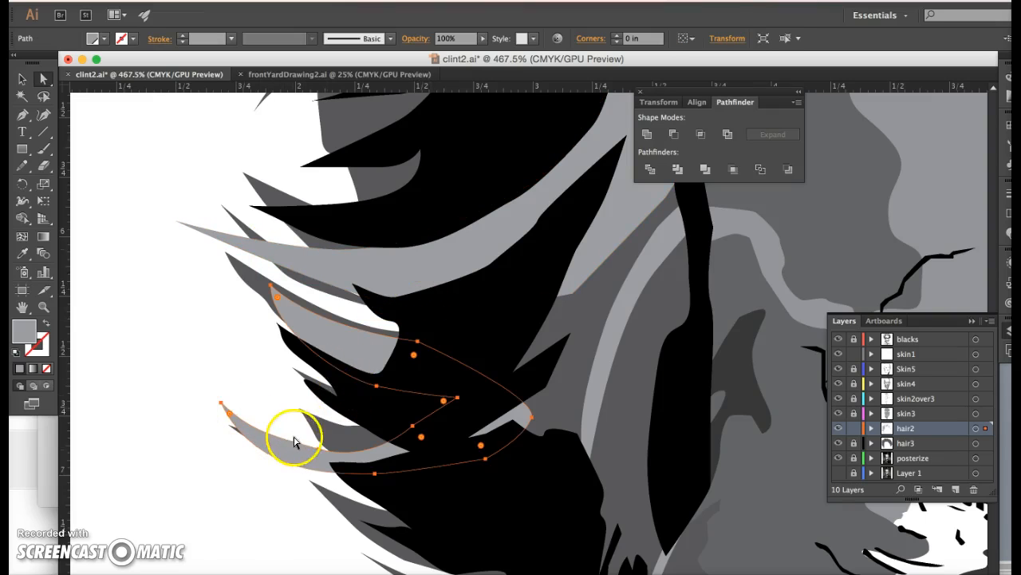
Adjust an anchor point of the curved strand path over the left-side black hair
left_click(312, 447)
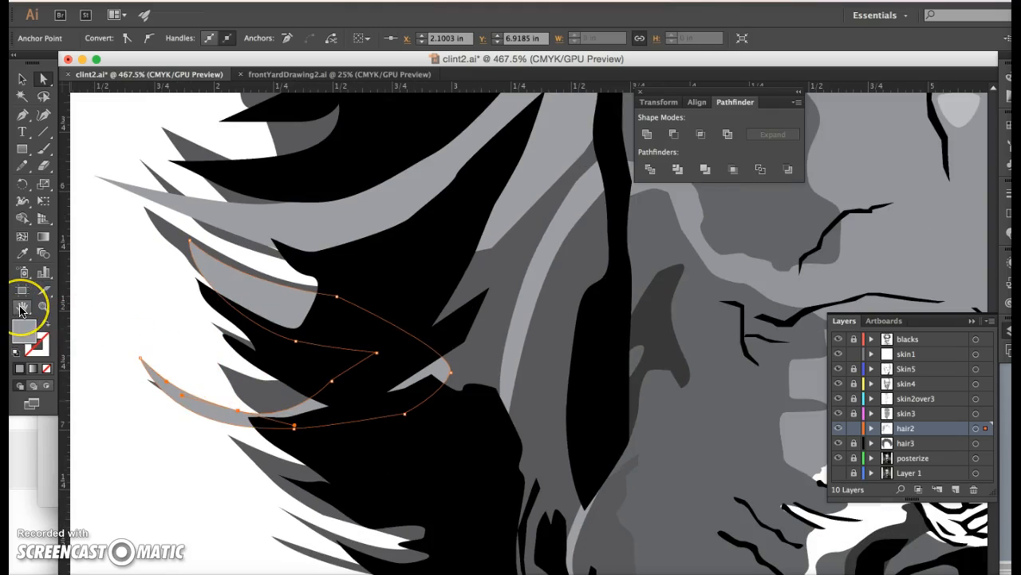
mouse_move(21, 309)
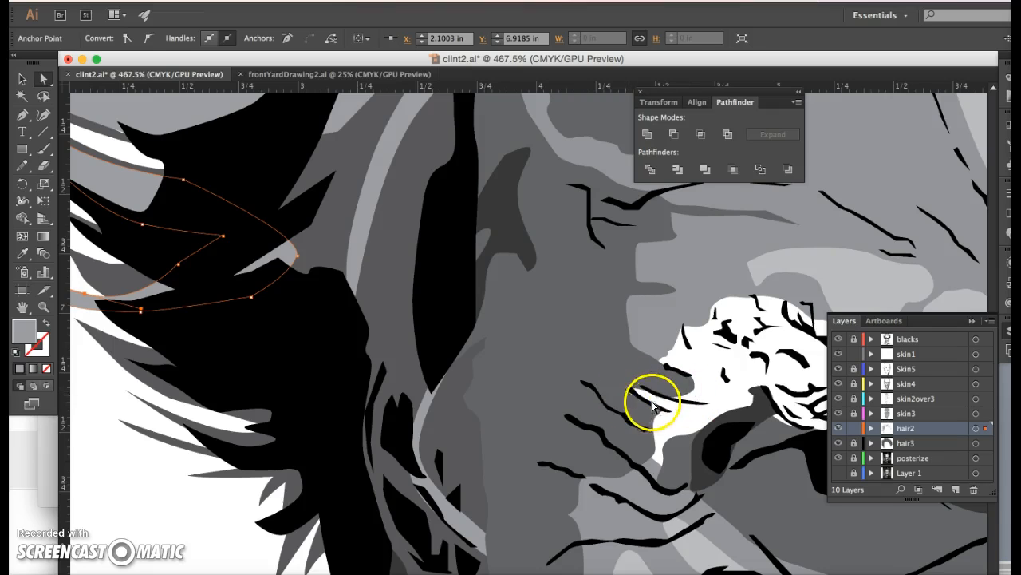
mouse_move(632, 380)
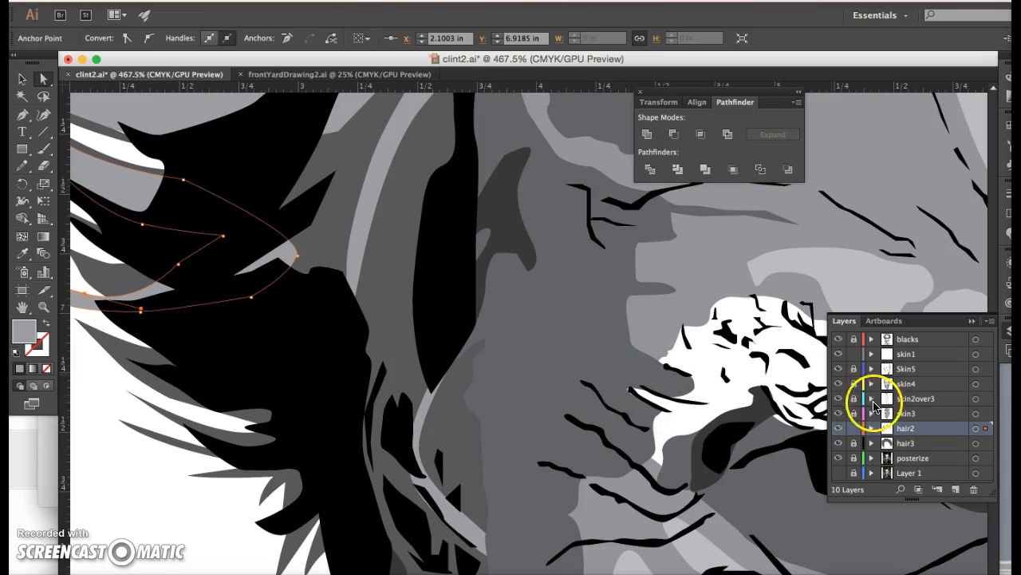
mouse_move(897, 439)
type("hair1")
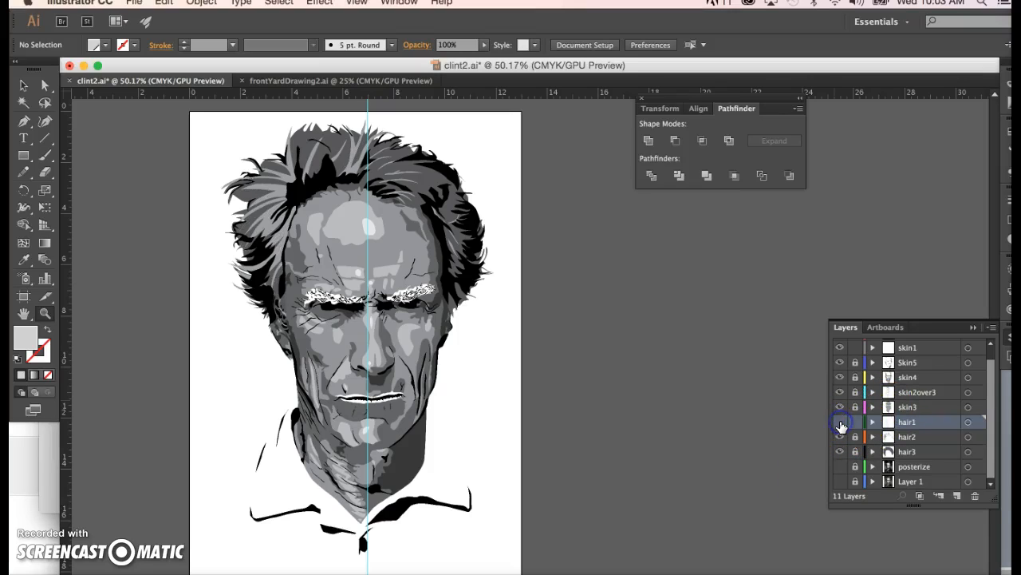
Toggle the new hair1 layer's visibility to check its strands, then reach for the color swatches
left_click(840, 421)
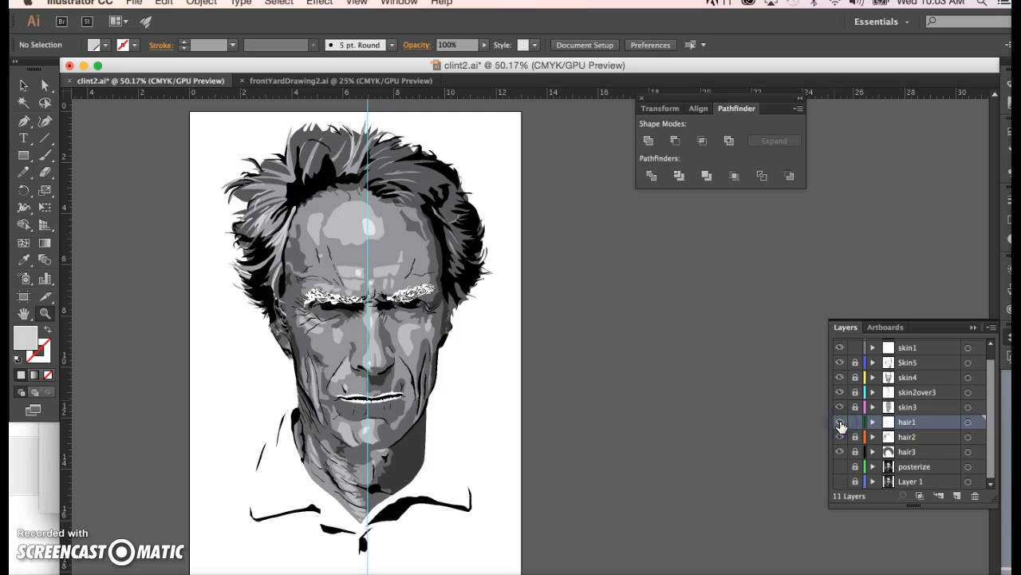
left_click(838, 421)
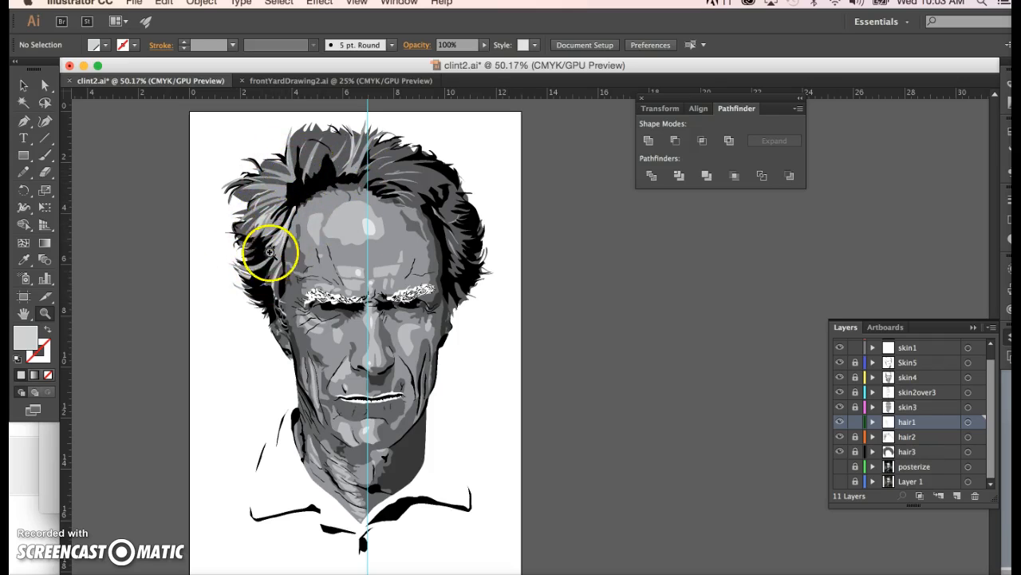
mouse_move(423, 185)
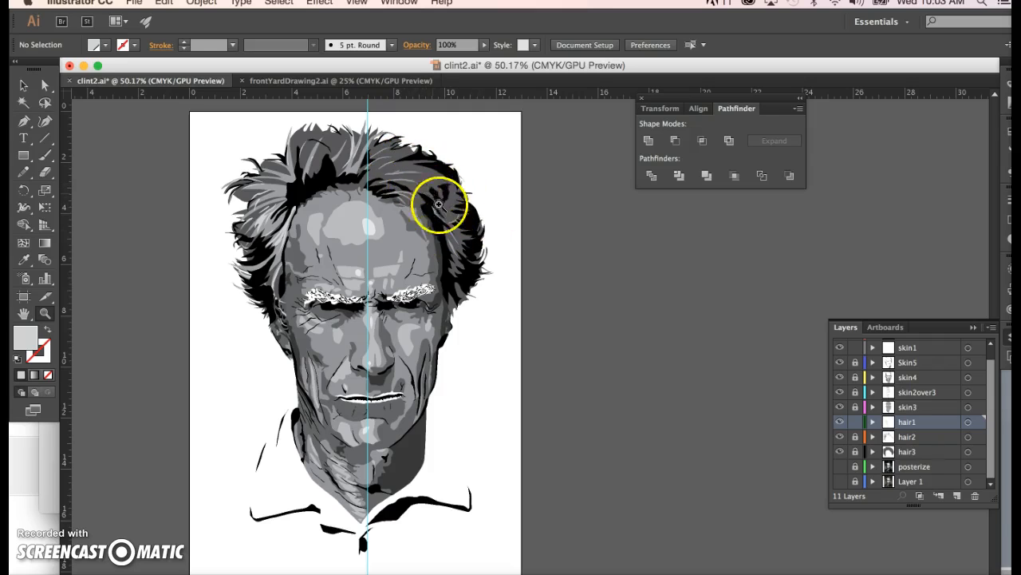
mouse_move(417, 187)
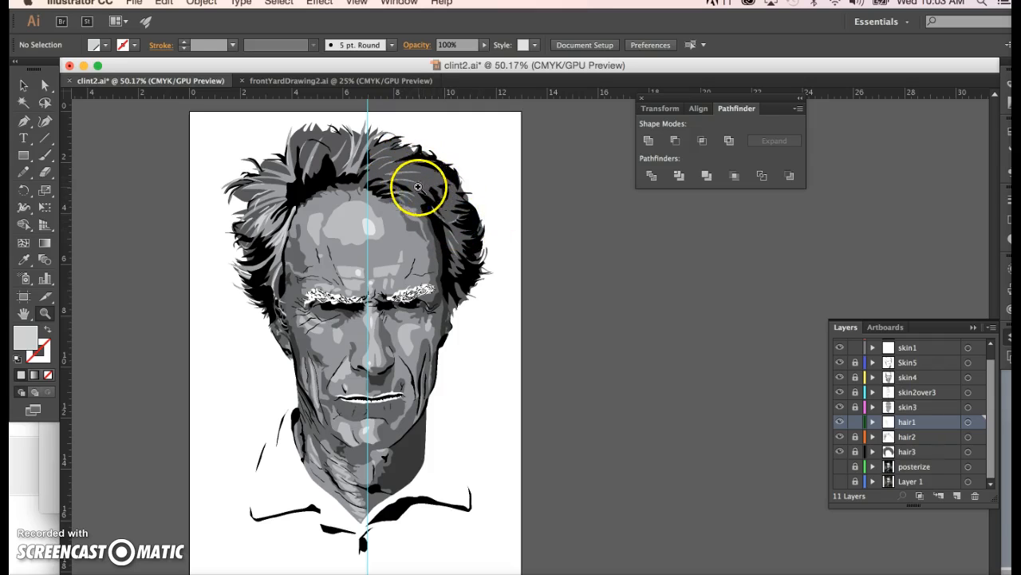
mouse_move(291, 174)
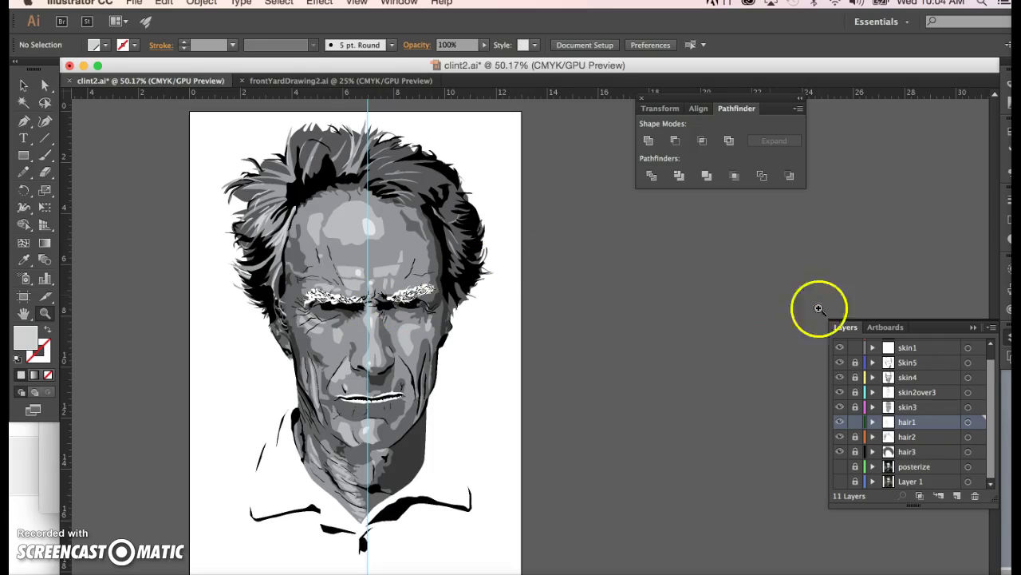
mouse_move(1009, 134)
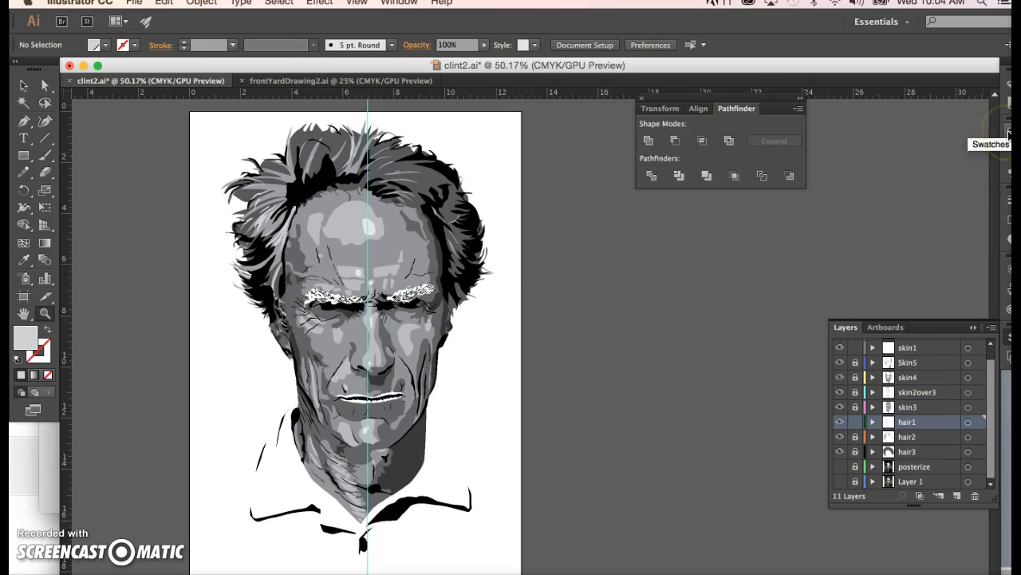
left_click(1012, 131)
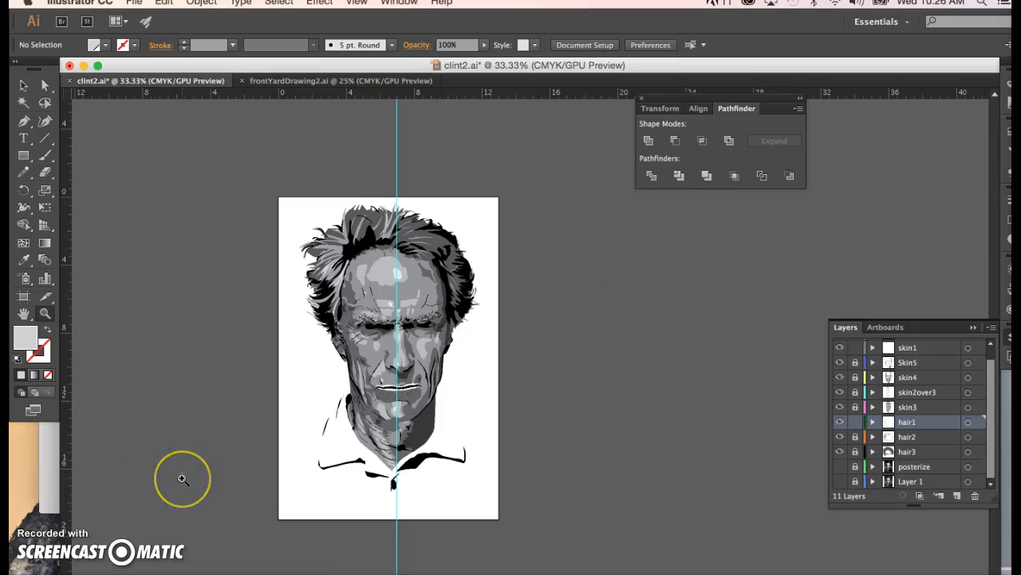
mouse_move(395, 355)
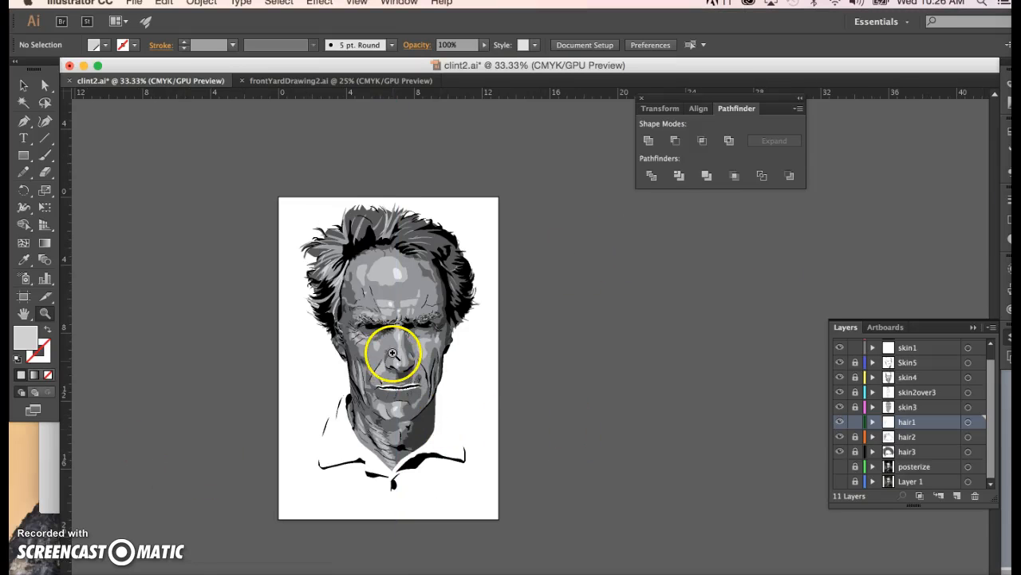